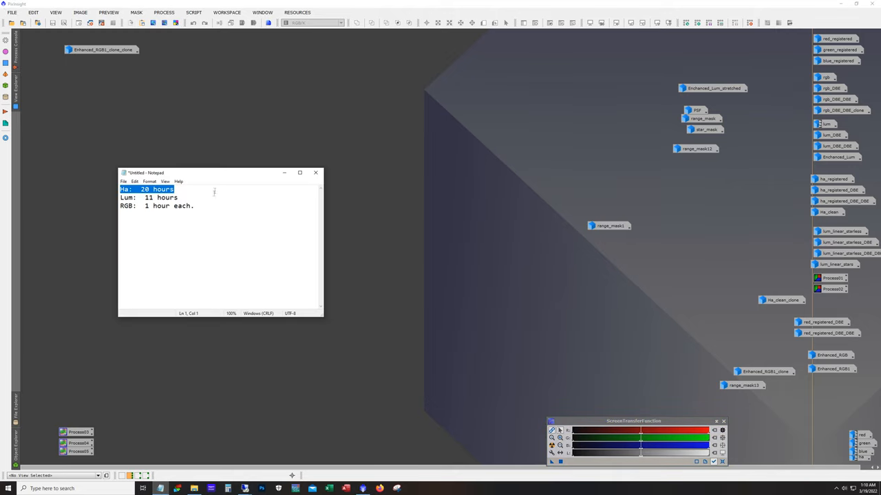
Review the Ha and Lum exposure lines in the Notepad notes before returning to PixInsight.
{"action": "left_click", "coordinate": [177, 198]}
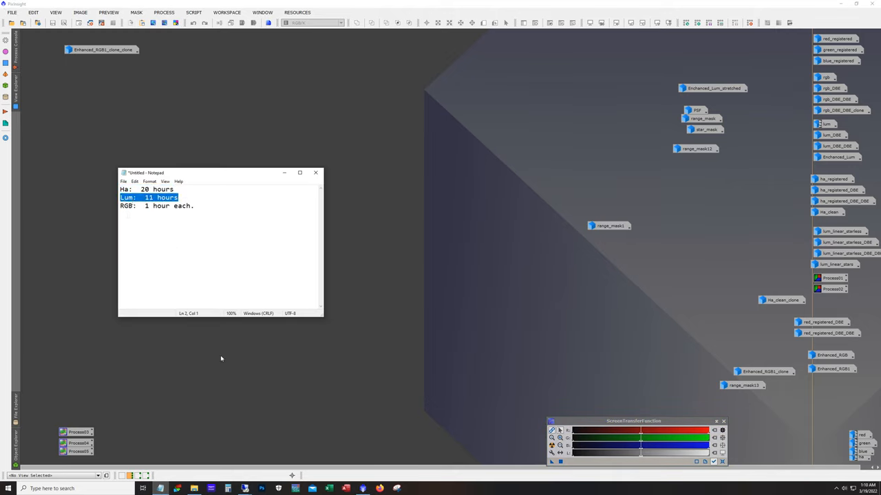
{"action": "mouse_move", "coordinate": [195, 249]}
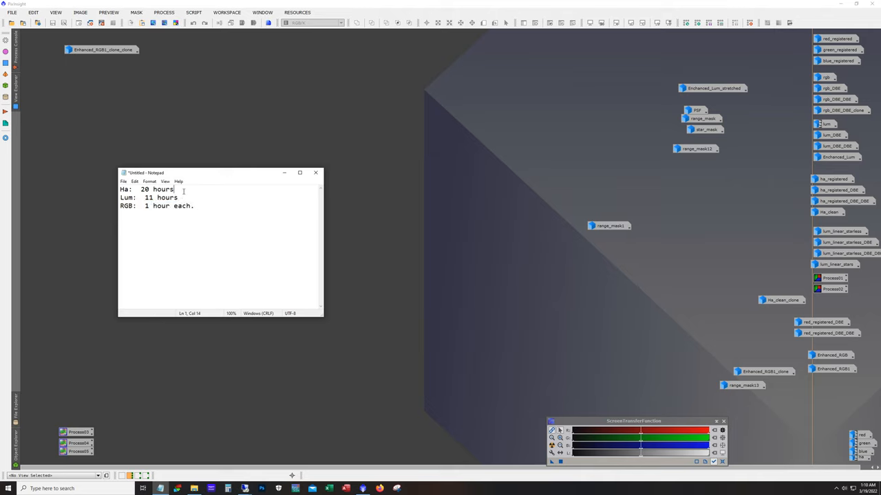
{"action": "triple_click", "coordinate": [145, 190]}
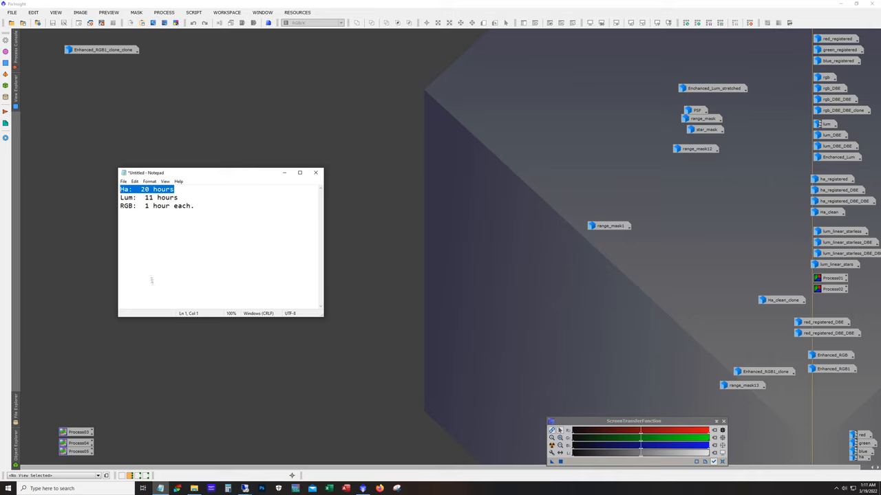
{"action": "left_click", "coordinate": [182, 190]}
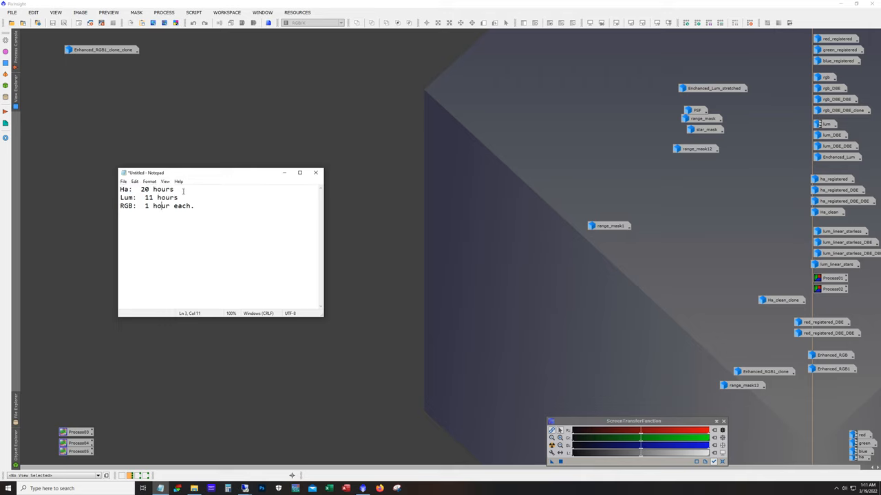
{"action": "triple_click", "coordinate": [149, 190]}
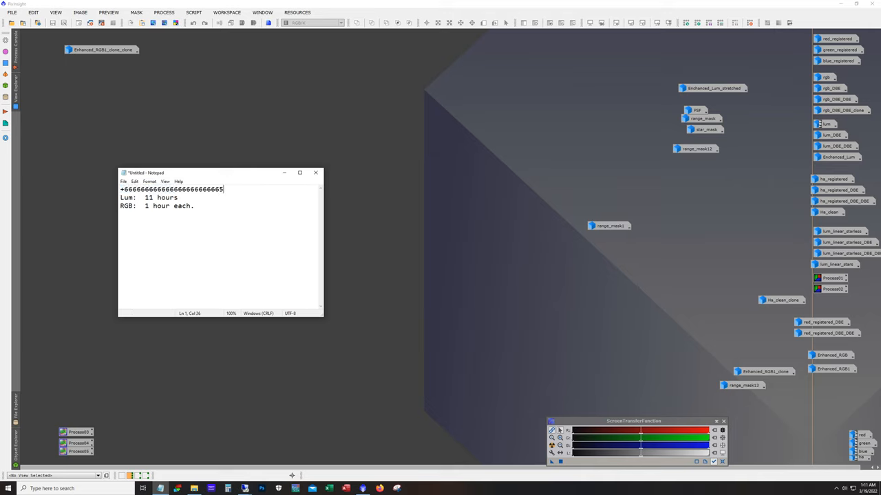
{"action": "type", "text": "+5+5"}
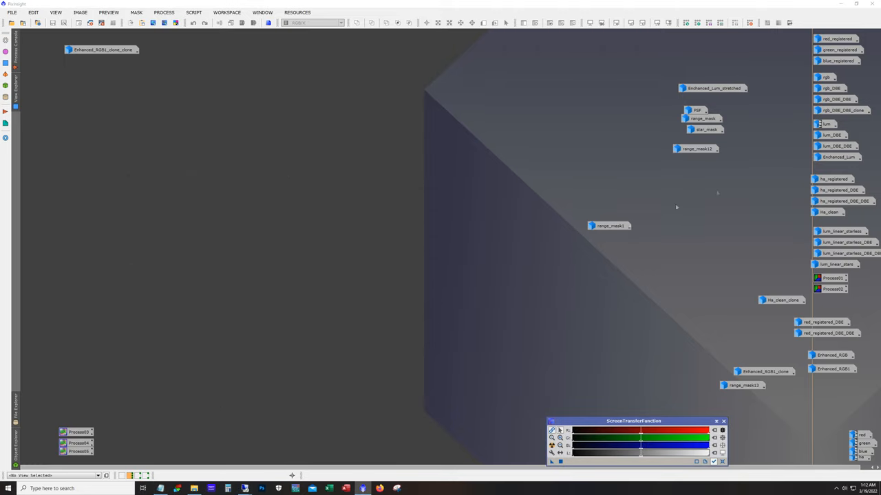
{"action": "mouse_move", "coordinate": [848, 121]}
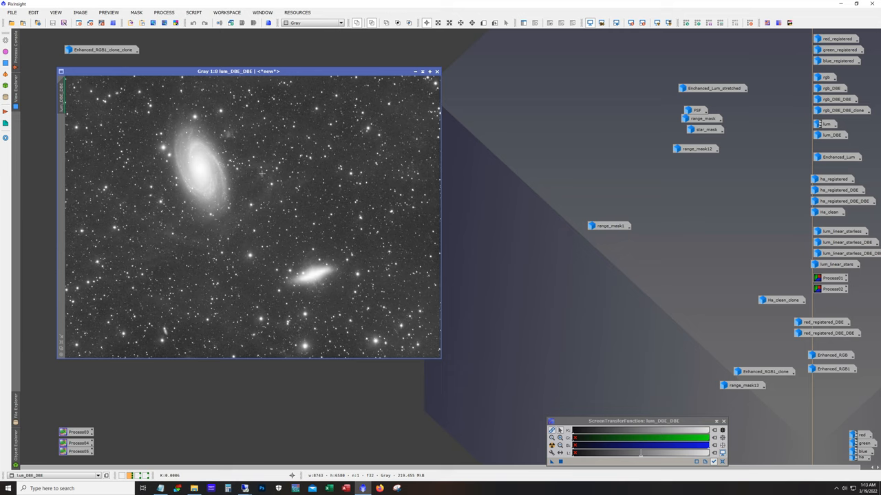
{"action": "mouse_move", "coordinate": [264, 196]}
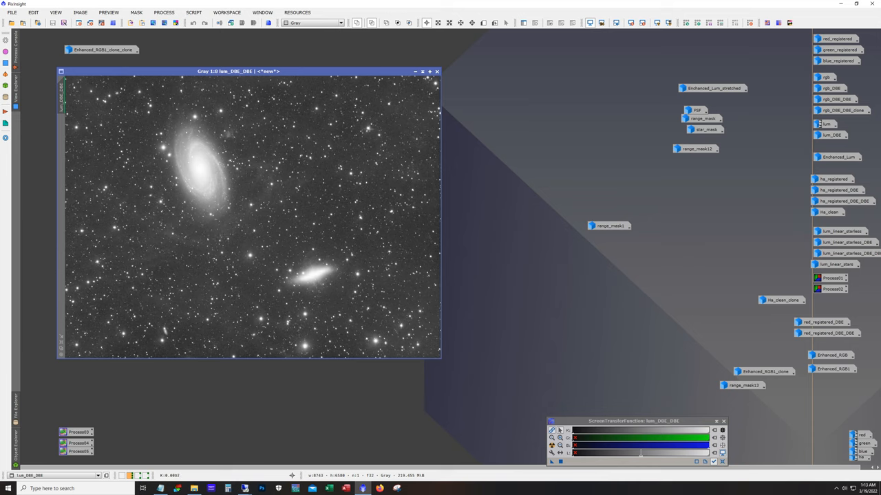
{"action": "mouse_move", "coordinate": [366, 135]}
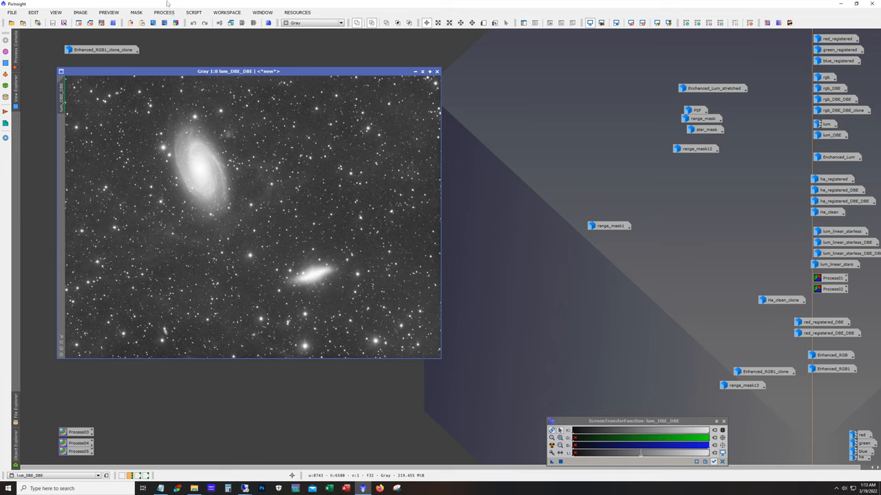
{"action": "mouse_move", "coordinate": [264, 152]}
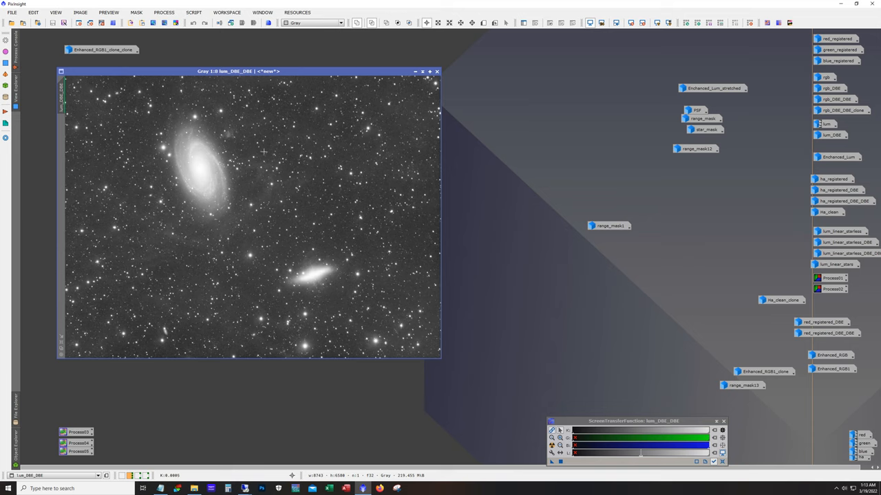
{"action": "mouse_move", "coordinate": [178, 206]}
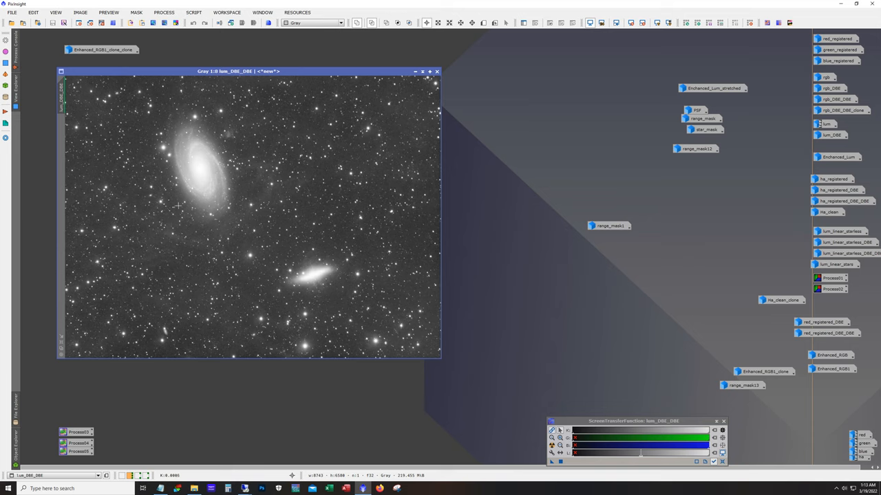
{"action": "mouse_move", "coordinate": [190, 234]}
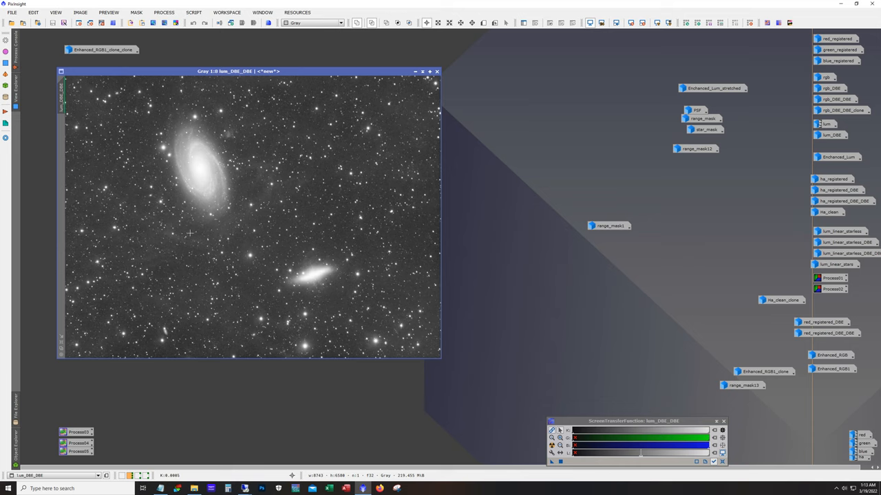
{"action": "mouse_move", "coordinate": [262, 206]}
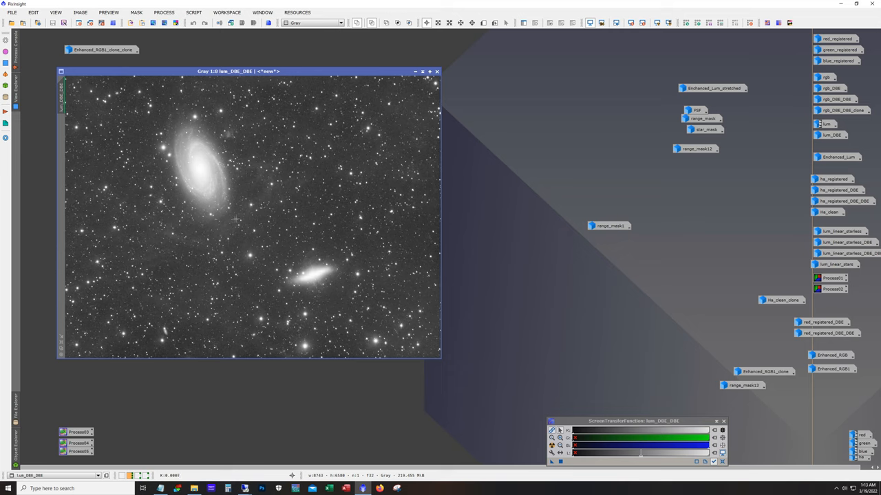
{"action": "mouse_move", "coordinate": [227, 225]}
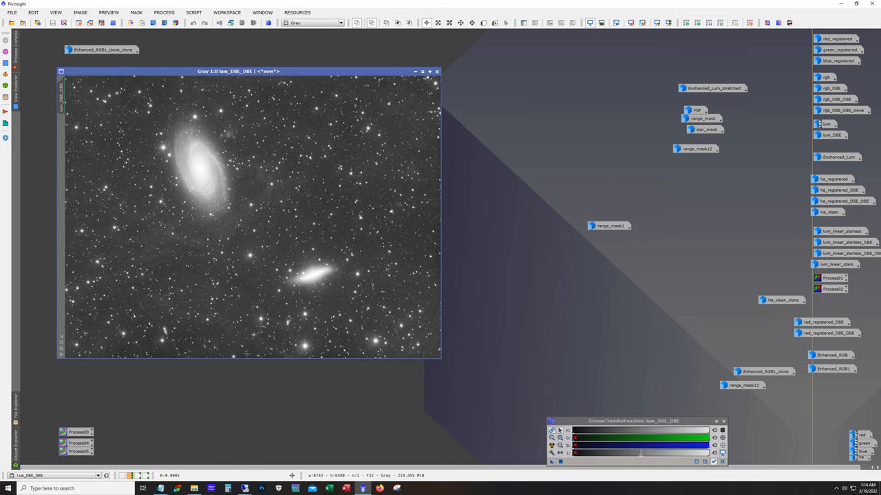
{"action": "mouse_move", "coordinate": [253, 283]}
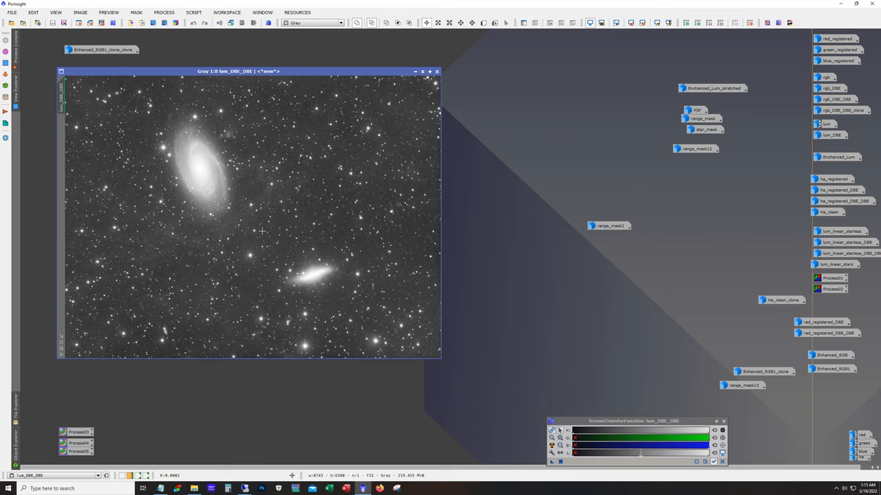
{"action": "mouse_move", "coordinate": [298, 198]}
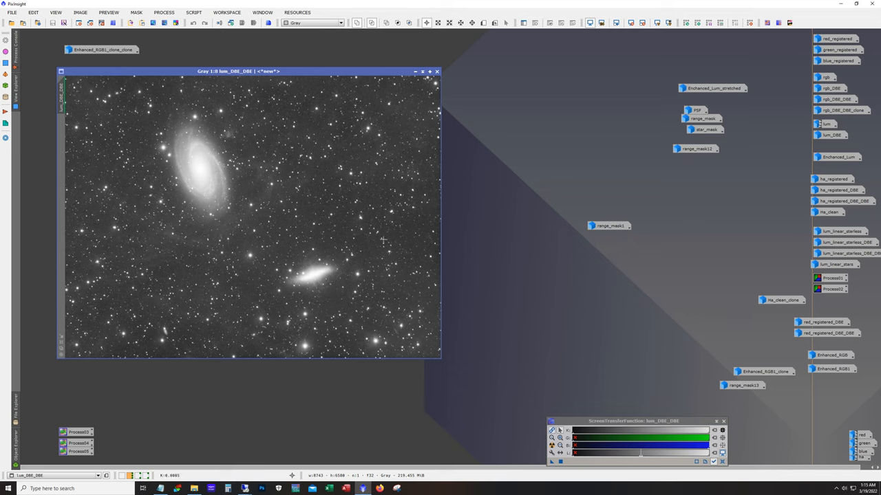
{"action": "mouse_move", "coordinate": [771, 193]}
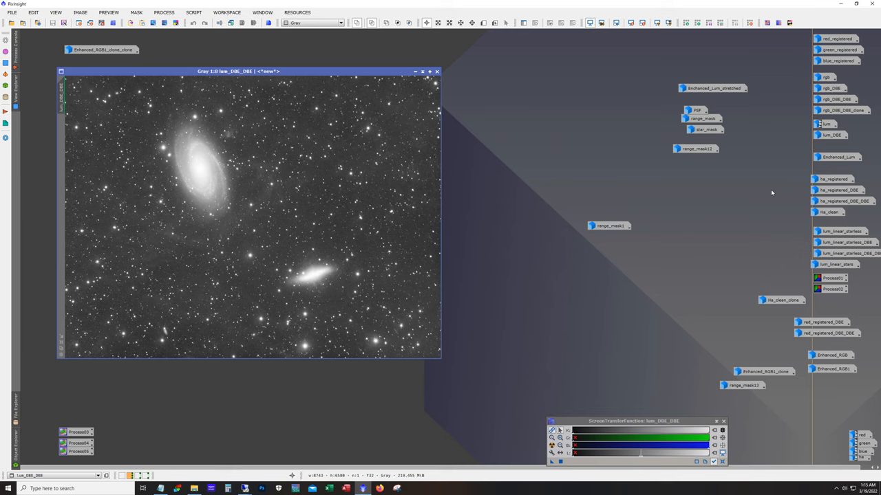
Set up DynamicBackgroundExtraction on the starry luminance image with the starless version open beside it.
{"action": "left_click", "coordinate": [837, 231]}
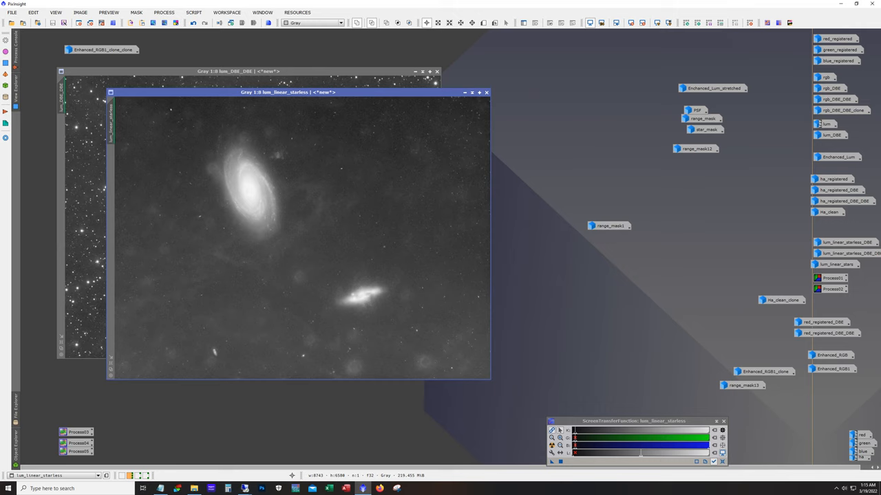
{"action": "mouse_move", "coordinate": [227, 358]}
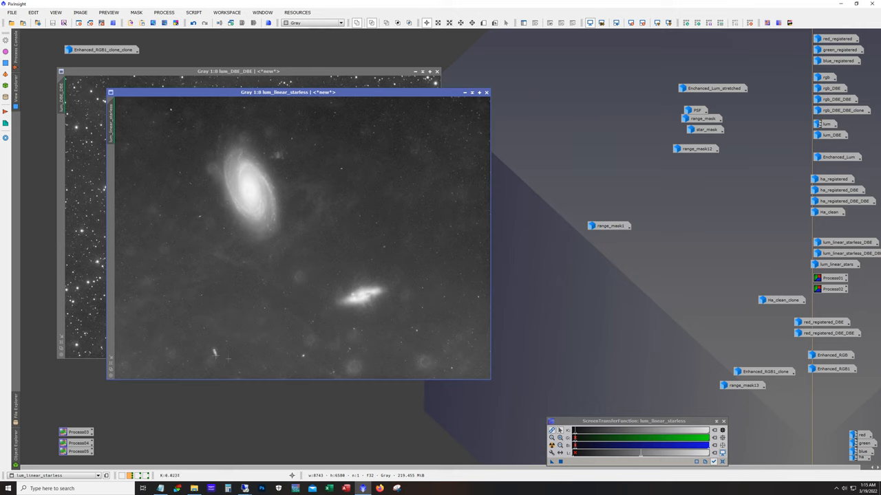
{"action": "mouse_move", "coordinate": [459, 380]}
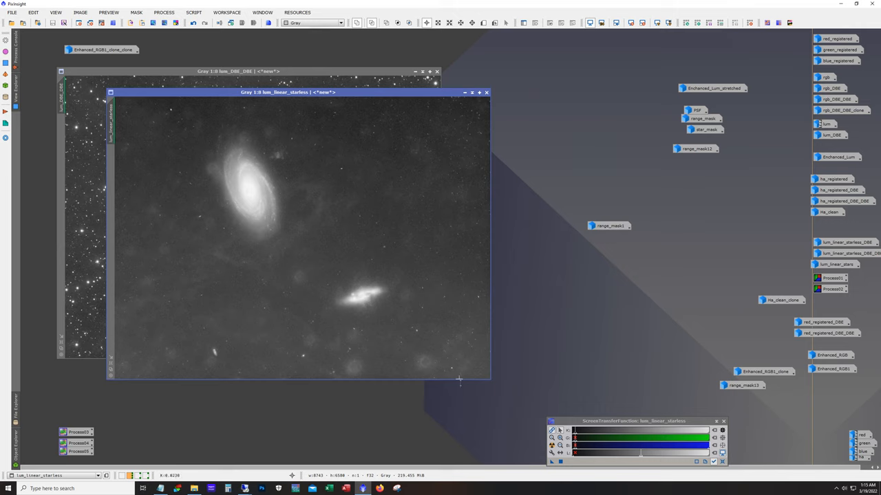
{"action": "mouse_move", "coordinate": [460, 374]}
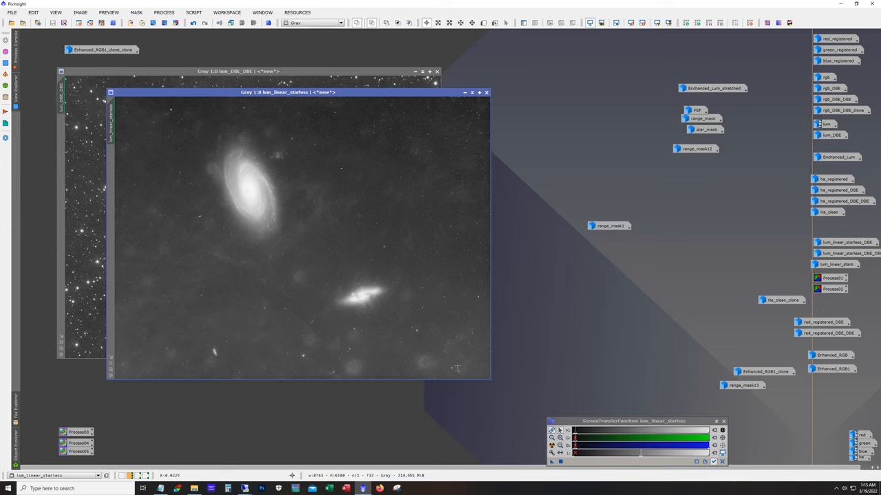
{"action": "mouse_move", "coordinate": [358, 198]}
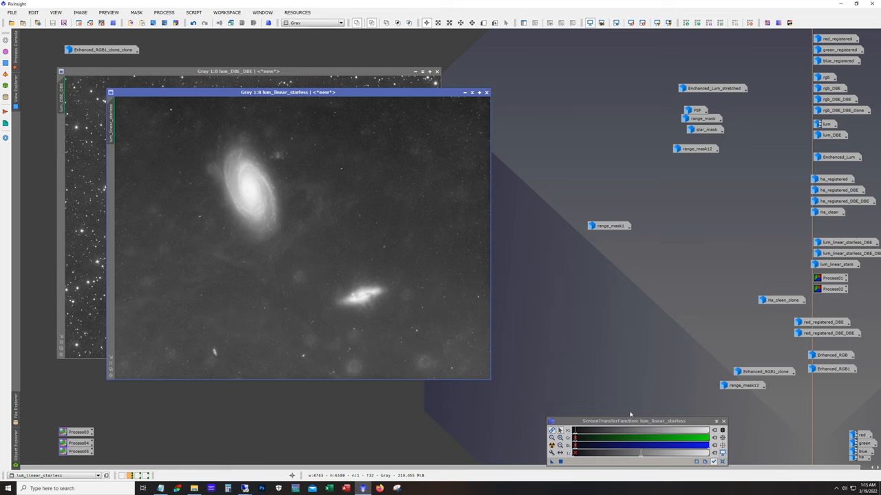
{"action": "left_click_drag", "start_coordinate": [632, 421], "coordinate": [603, 393]}
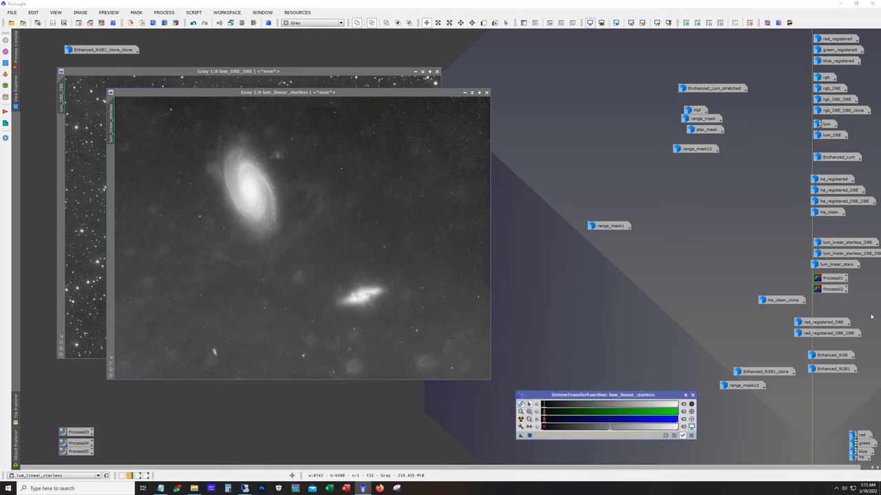
{"action": "mouse_move", "coordinate": [269, 83]}
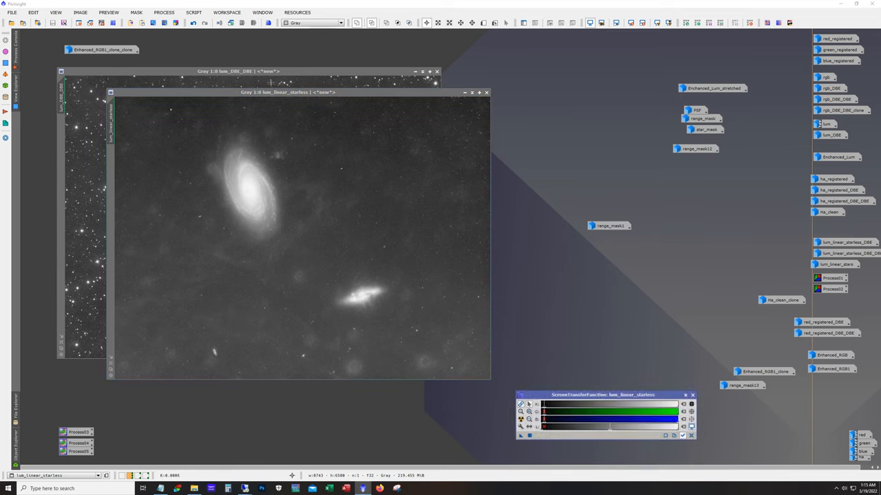
{"action": "left_click", "coordinate": [236, 72]}
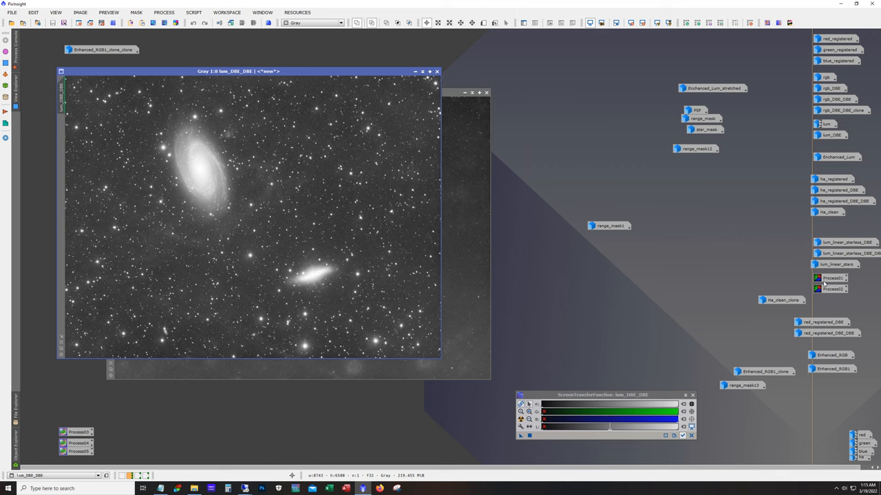
{"action": "double_click", "coordinate": [833, 278]}
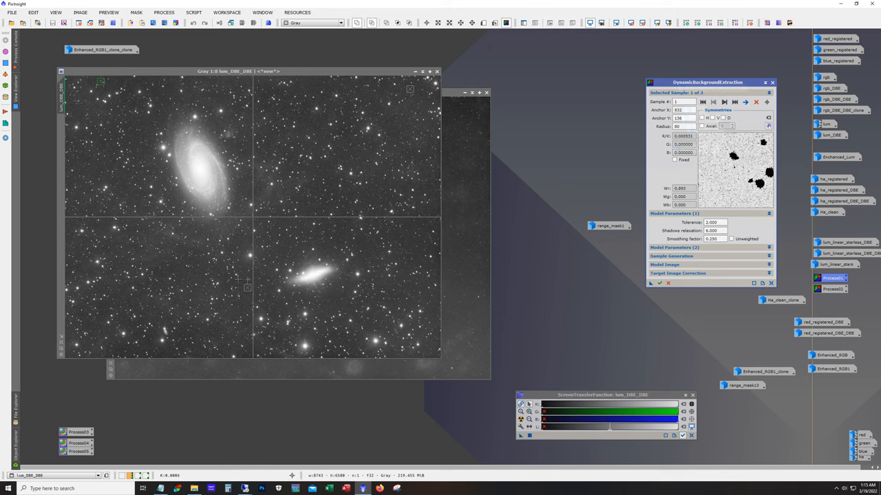
{"action": "mouse_move", "coordinate": [129, 90]}
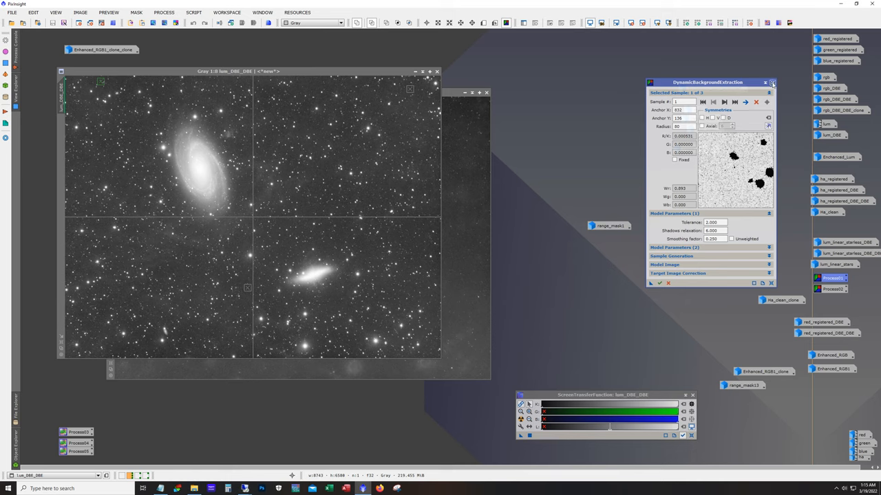
{"action": "left_click", "coordinate": [773, 83]}
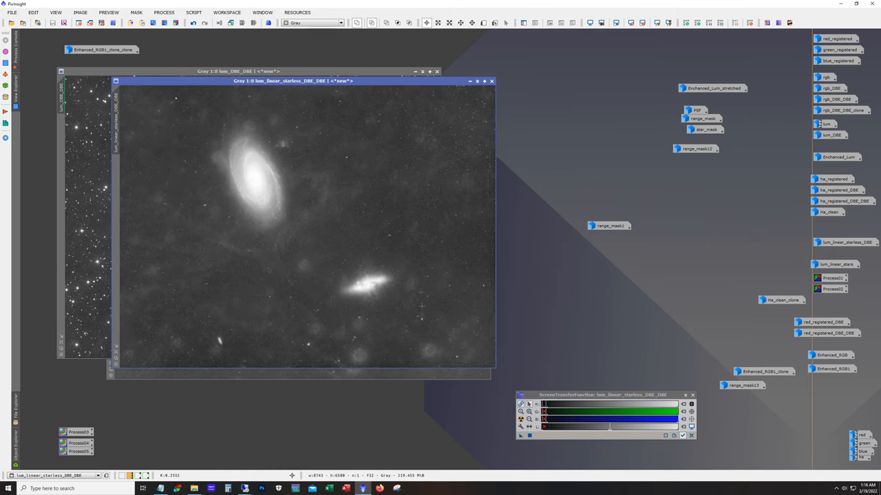
{"action": "mouse_move", "coordinate": [451, 422]}
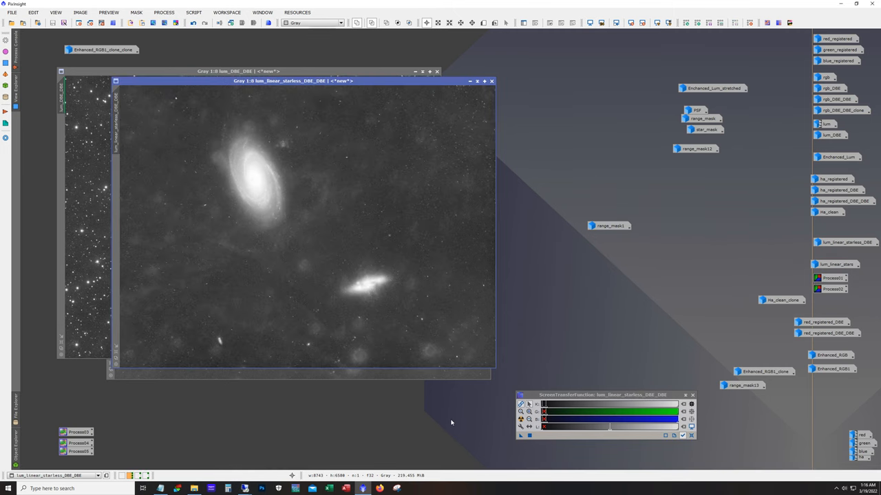
{"action": "mouse_move", "coordinate": [353, 298]}
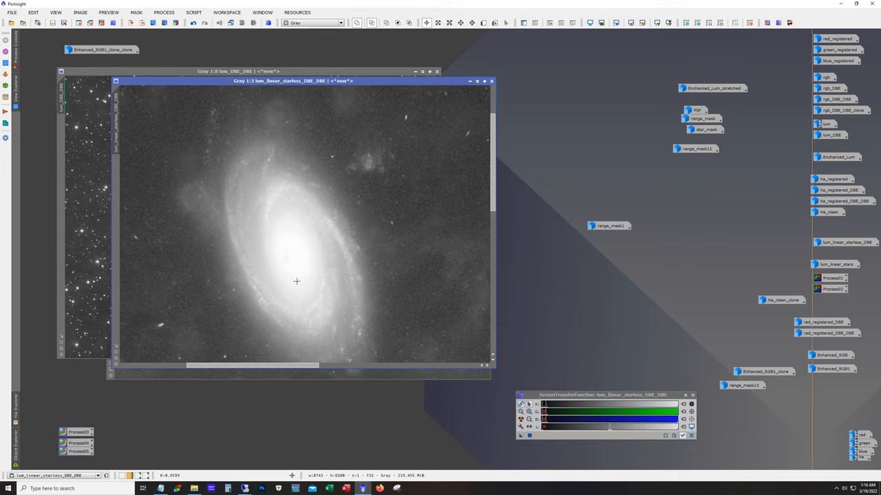
{"action": "mouse_move", "coordinate": [292, 262]}
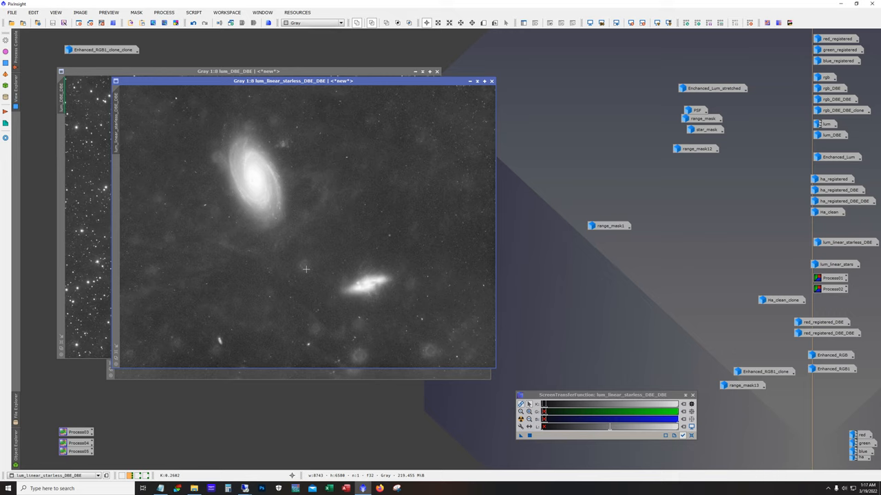
{"action": "mouse_move", "coordinate": [465, 84]}
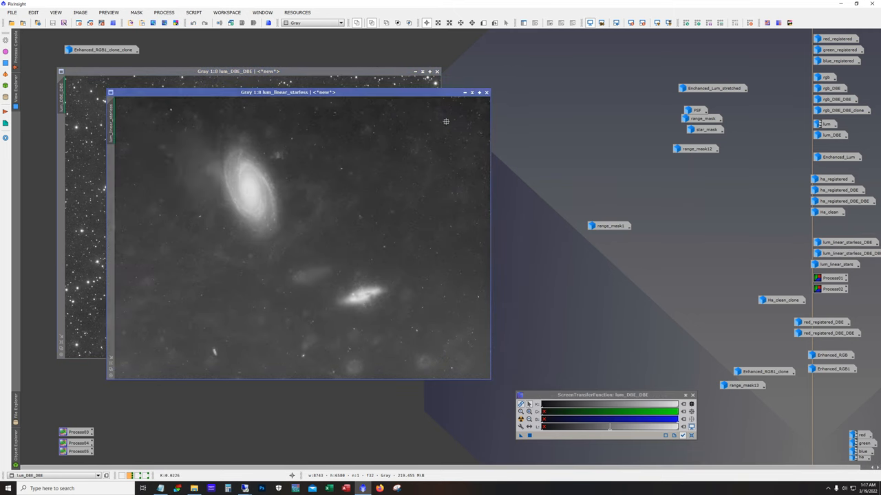
Bring the colour RGB image of M81/M82 forward and inspect M81 close up.
{"action": "left_click", "coordinate": [487, 91]}
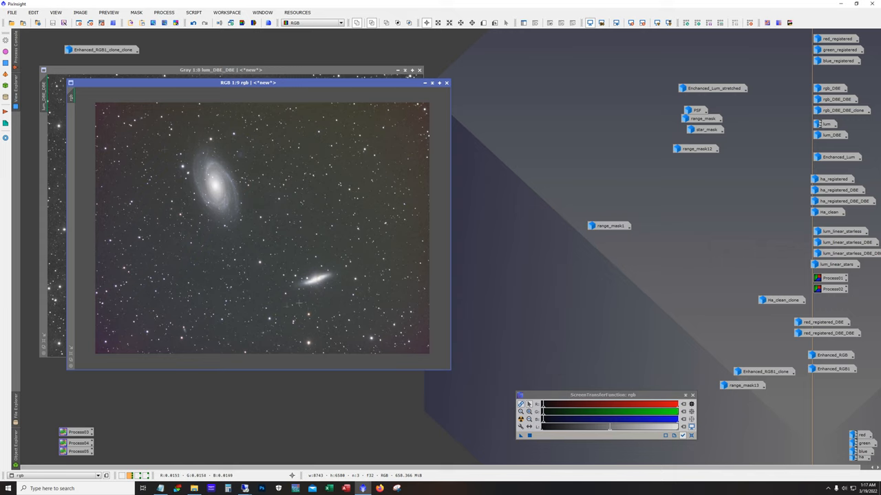
{"action": "mouse_move", "coordinate": [349, 251]}
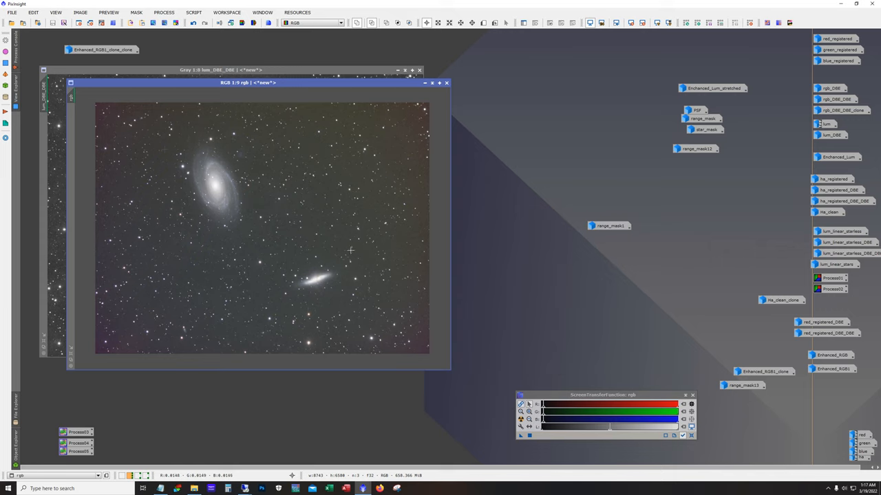
{"action": "mouse_move", "coordinate": [368, 309]}
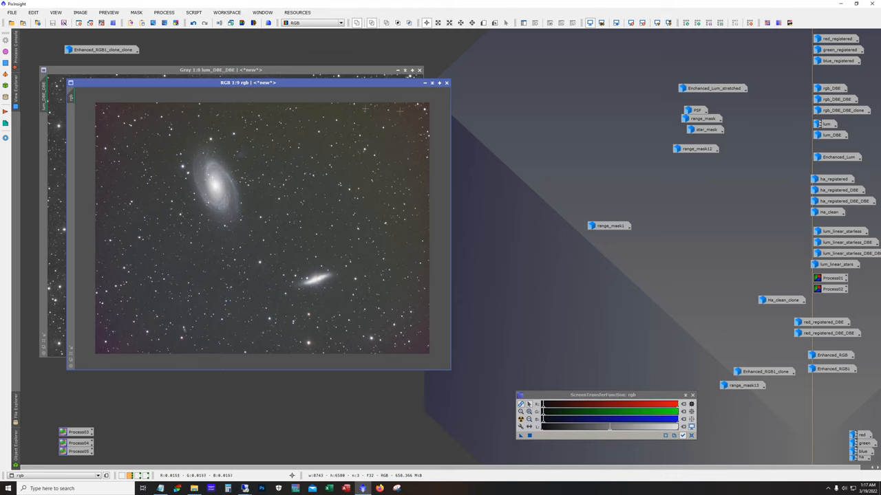
{"action": "mouse_move", "coordinate": [108, 347]}
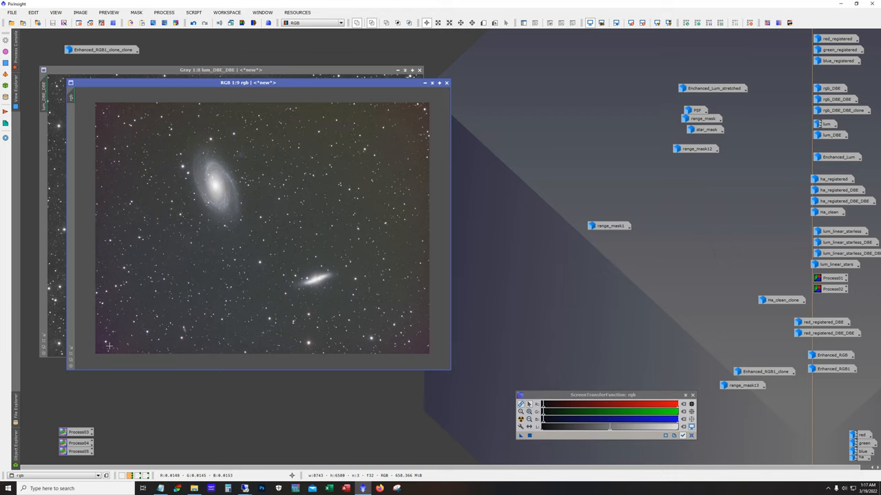
{"action": "mouse_move", "coordinate": [418, 342]}
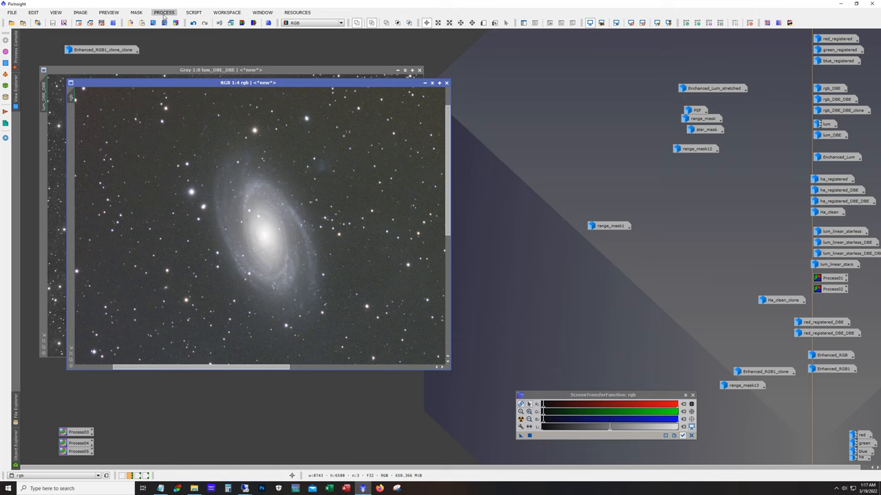
{"action": "left_click", "coordinate": [163, 13]}
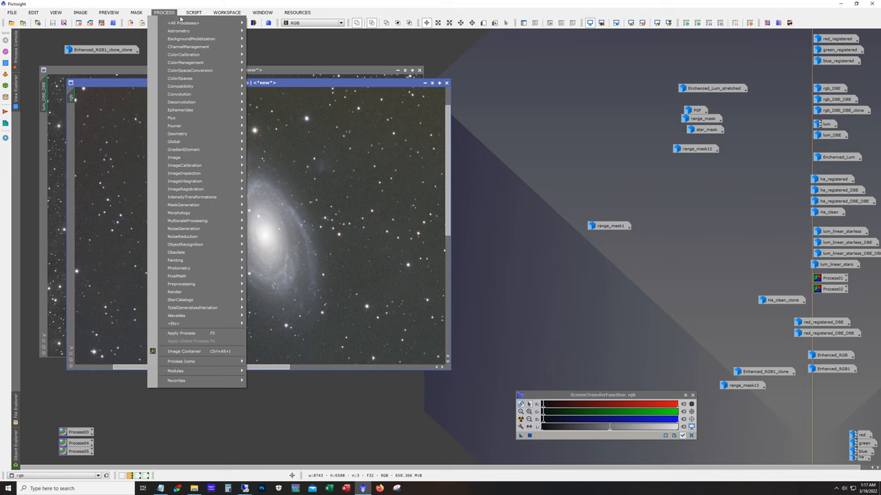
{"action": "left_click", "coordinate": [183, 22]}
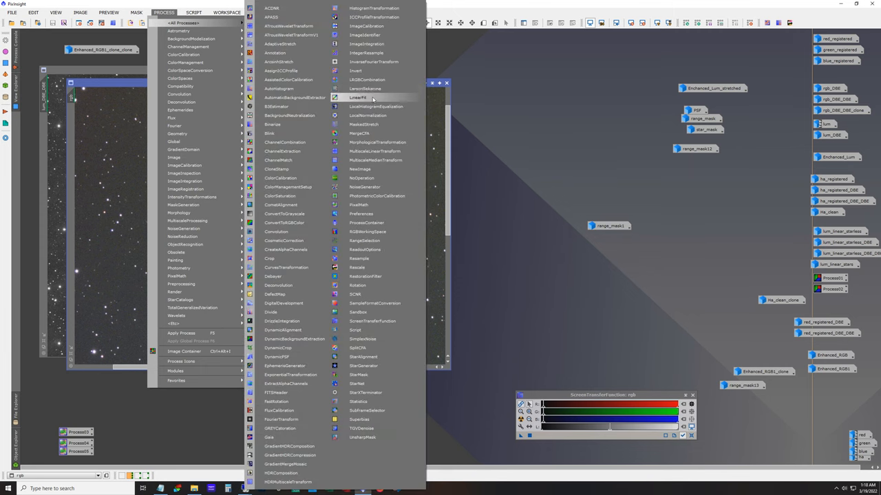
{"action": "left_click", "coordinate": [358, 97]}
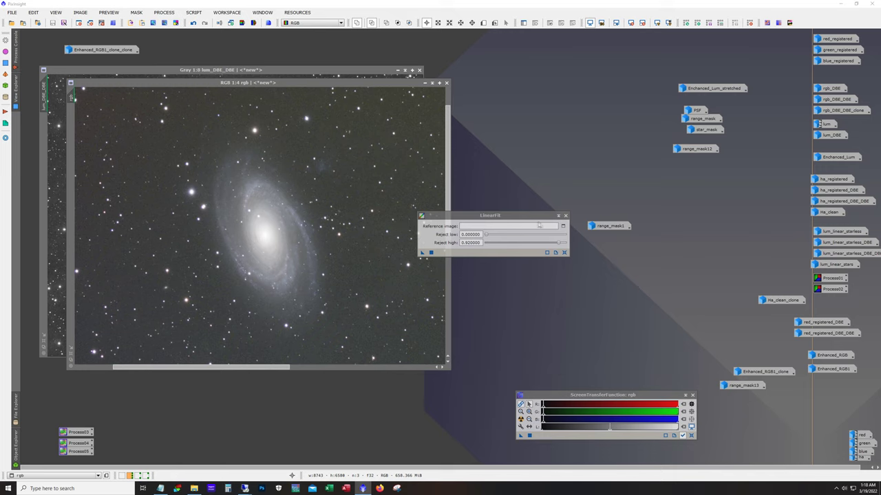
{"action": "left_click", "coordinate": [564, 215]}
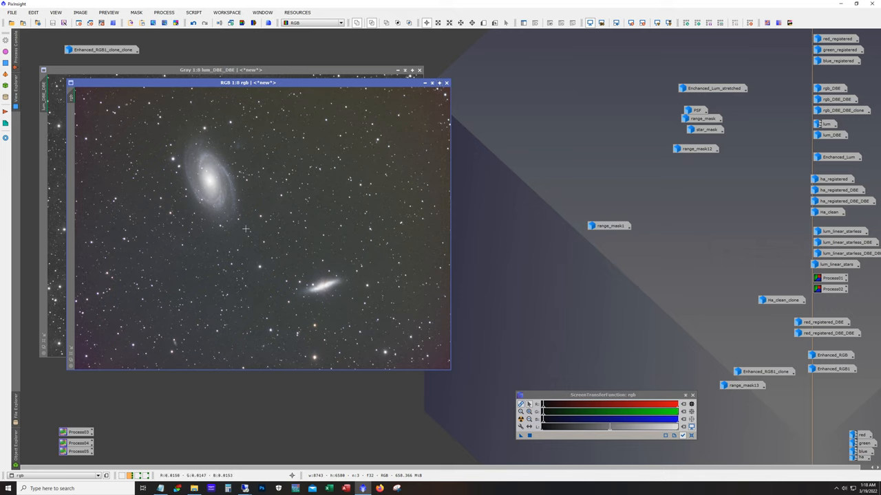
{"action": "mouse_move", "coordinate": [234, 205]}
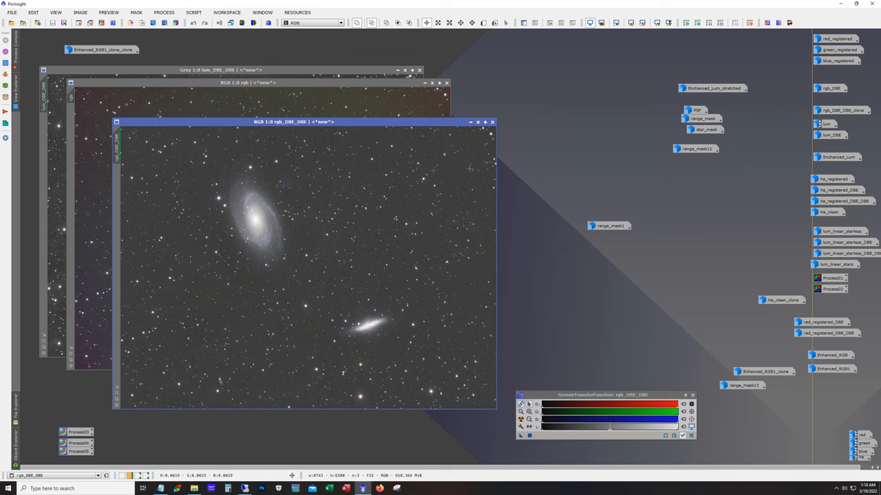
Bring the second colour RGB image with the neutral grey background to the front.
{"action": "left_click_drag", "start_coordinate": [291, 121], "coordinate": [283, 83]}
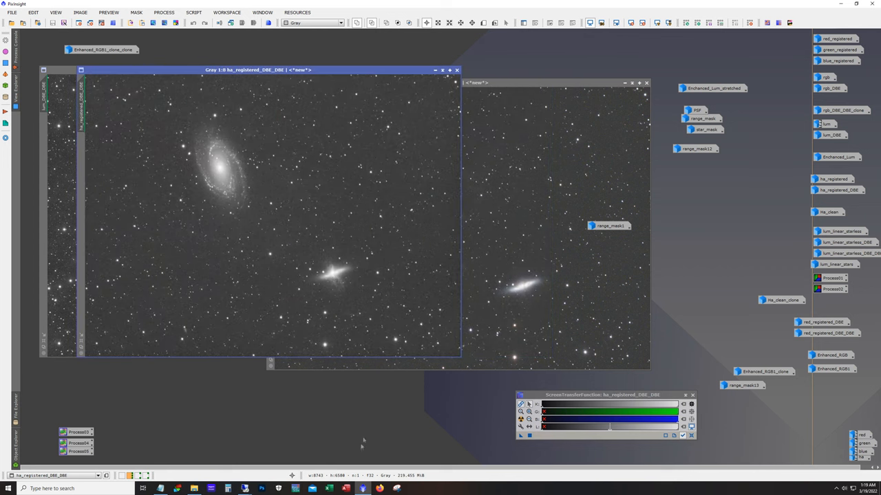
{"action": "mouse_move", "coordinate": [358, 432]}
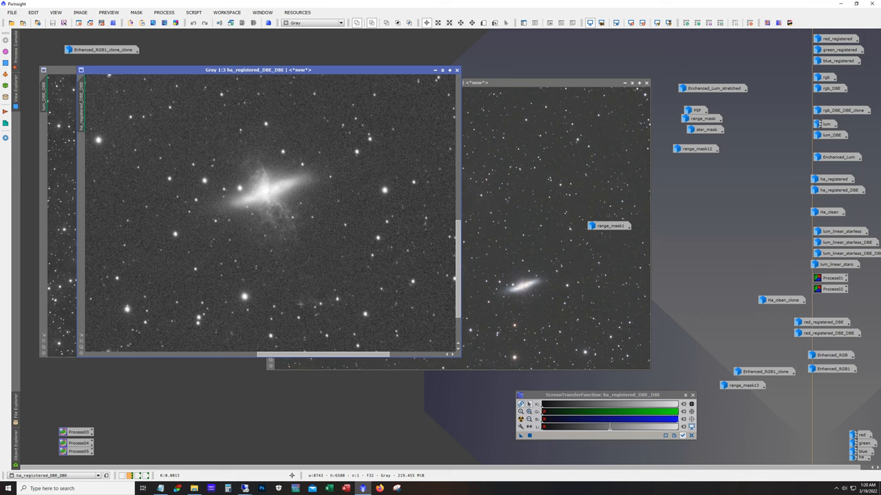
{"action": "mouse_move", "coordinate": [325, 304]}
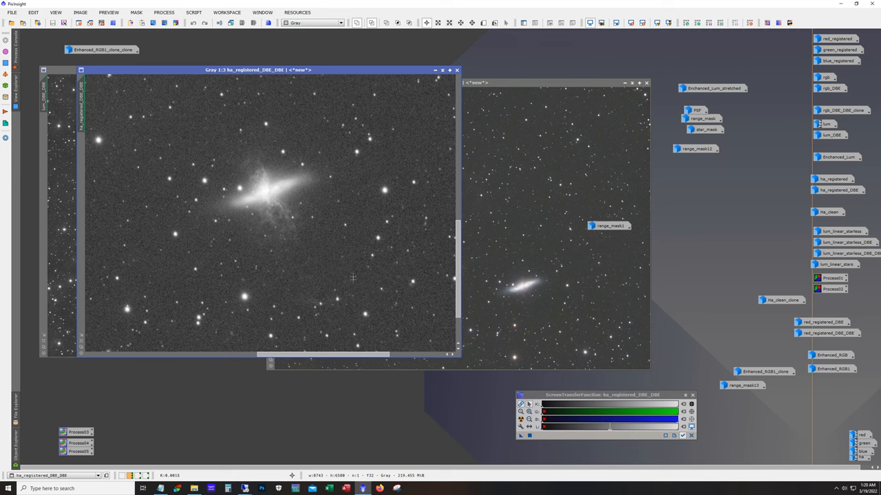
{"action": "mouse_move", "coordinate": [302, 249]}
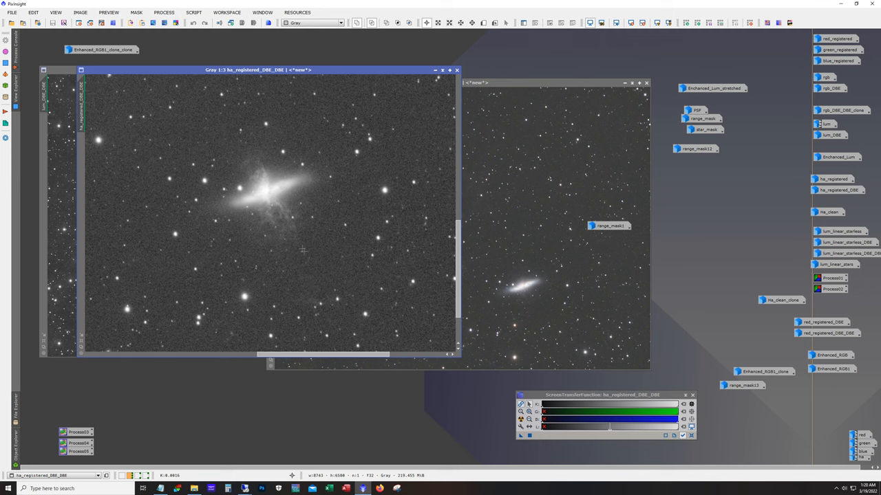
{"action": "mouse_move", "coordinate": [366, 289]}
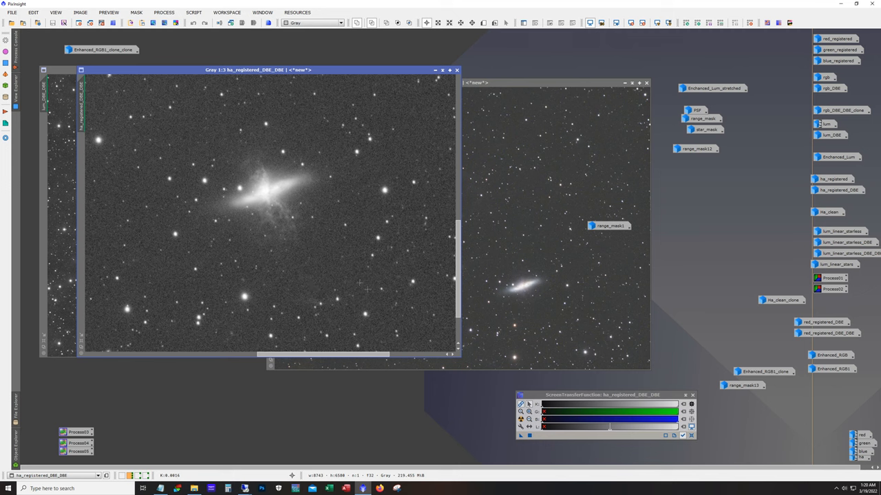
{"action": "mouse_move", "coordinate": [382, 253]}
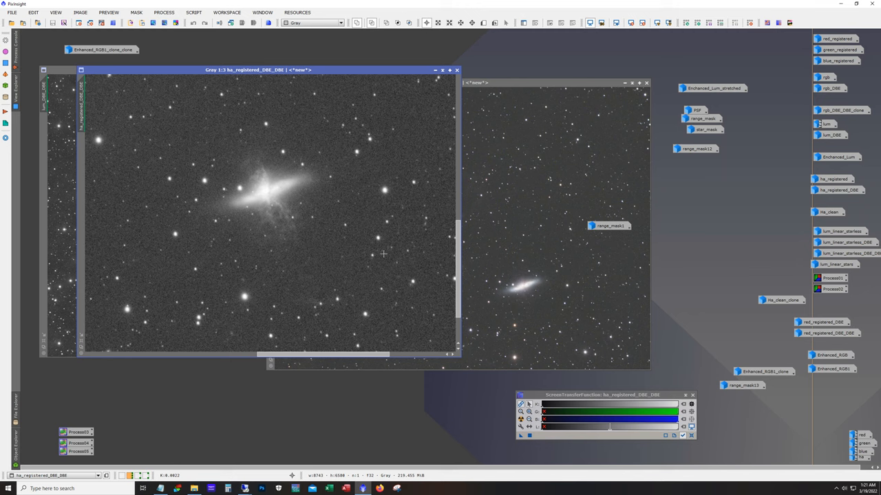
{"action": "mouse_move", "coordinate": [520, 119]}
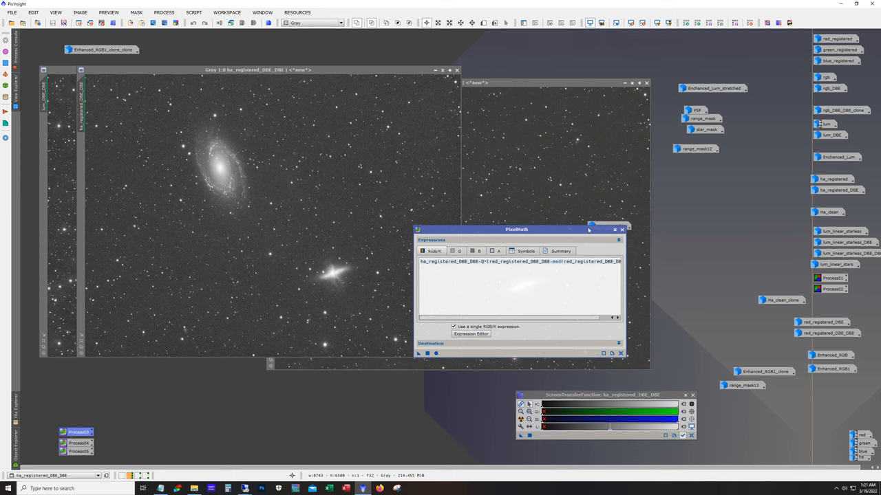
Rewrite the PixelMath expression for continuum subtraction and name the new output image ha_clean.
{"action": "left_click_drag", "start_coordinate": [516, 228], "coordinate": [234, 196]}
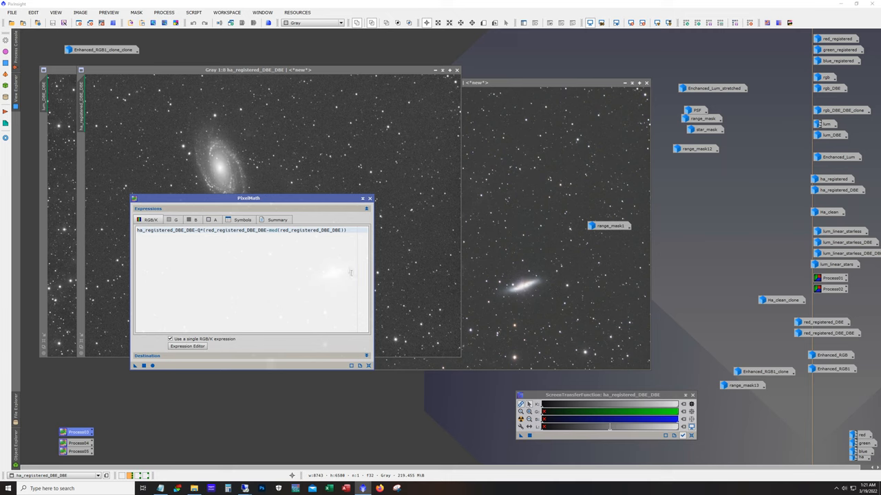
{"action": "triple_click", "coordinate": [241, 229]}
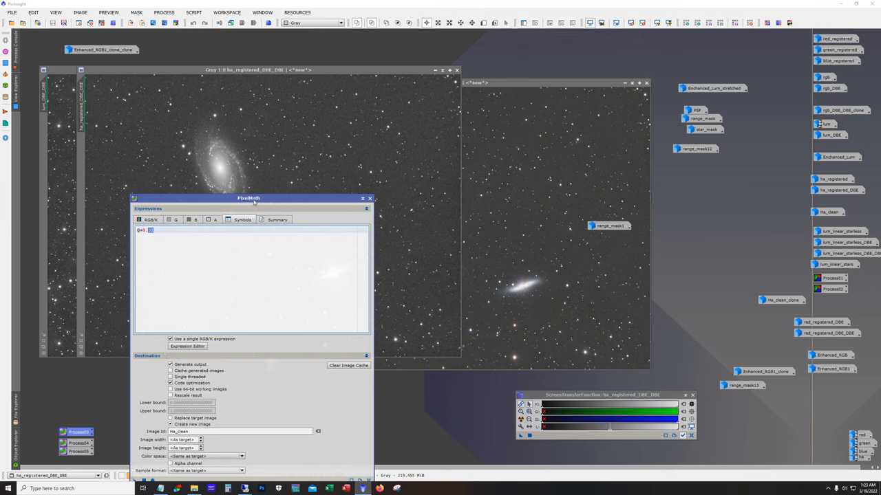
{"action": "left_click_drag", "start_coordinate": [248, 198], "coordinate": [258, 119]}
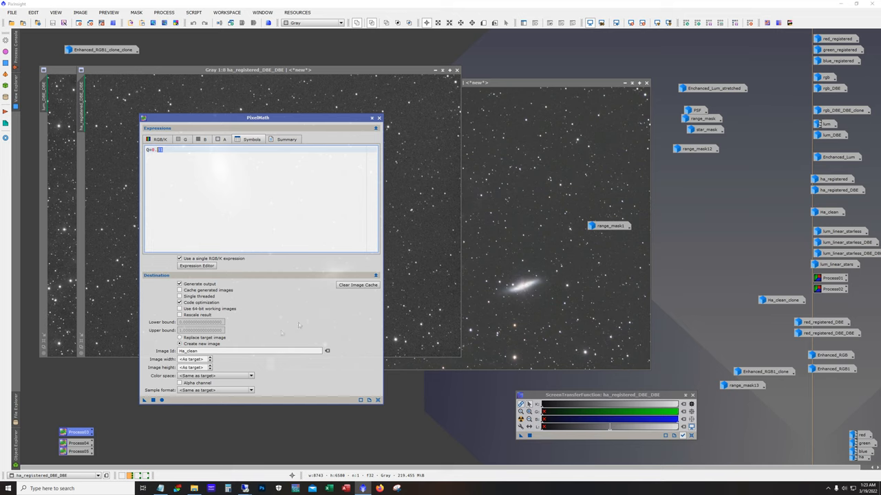
{"action": "triple_click", "coordinate": [250, 351]}
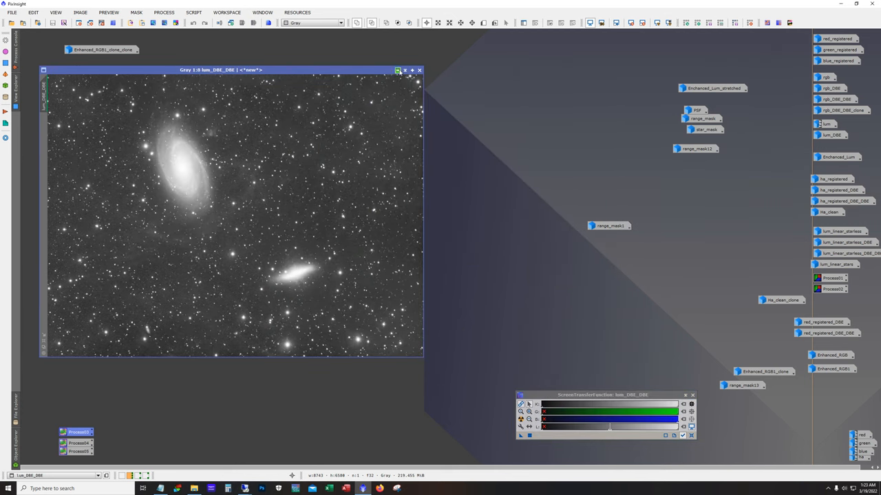
{"action": "left_click", "coordinate": [419, 69]}
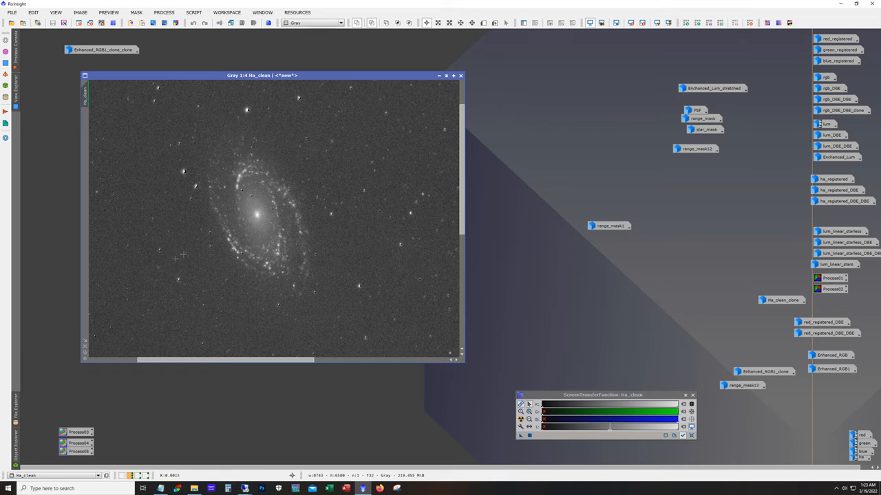
{"action": "mouse_move", "coordinate": [467, 209]}
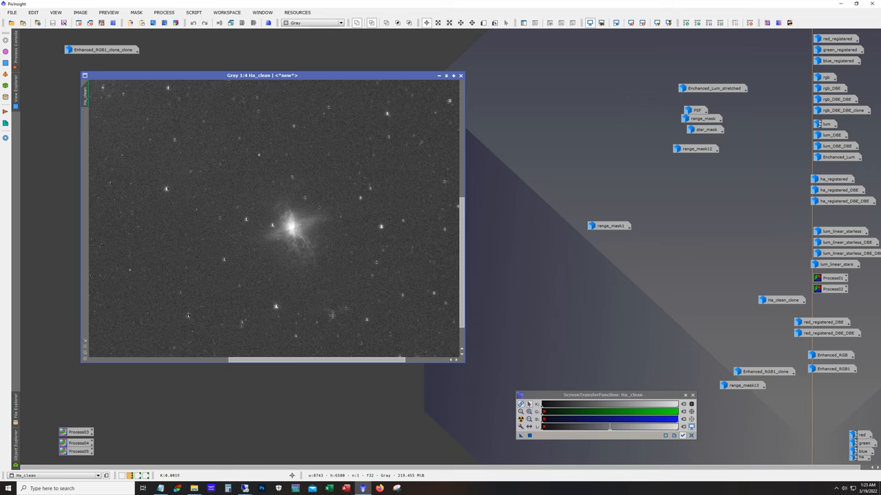
{"action": "mouse_move", "coordinate": [368, 350]}
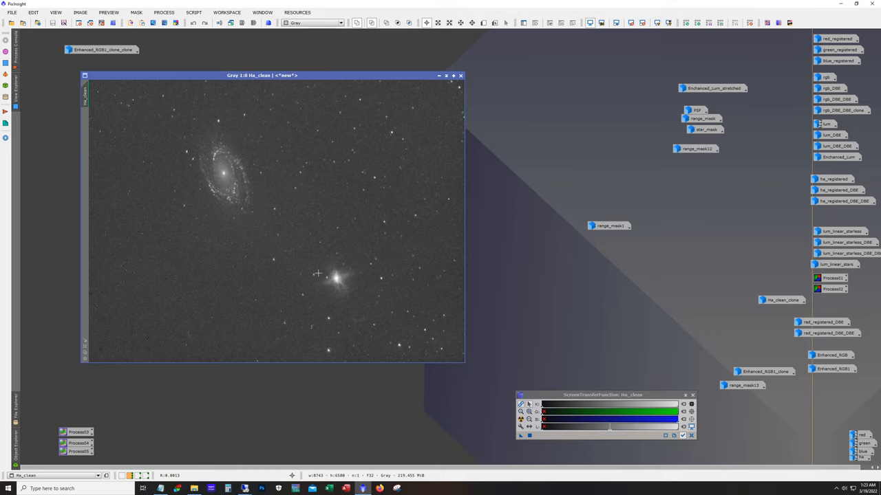
{"action": "left_click", "coordinate": [459, 74]}
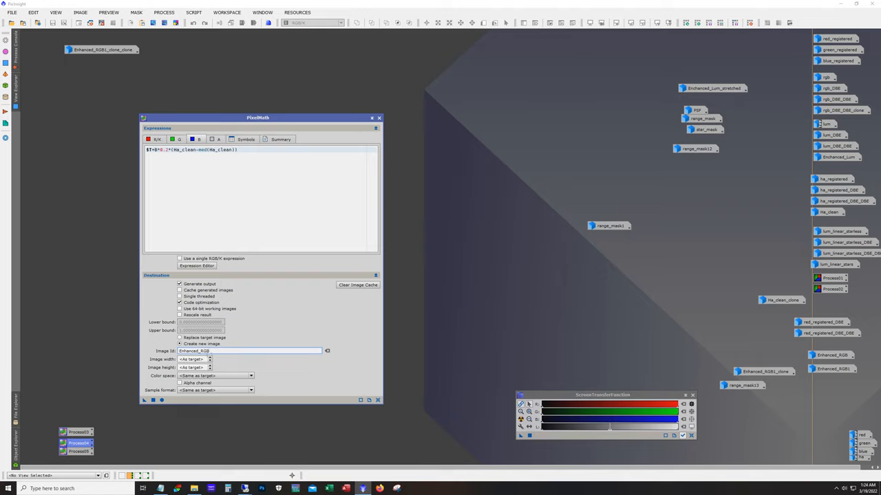
Rewrite the PixelMath expression to add the cleaned Ha data into a new colour image.
{"action": "triple_click", "coordinate": [249, 351]}
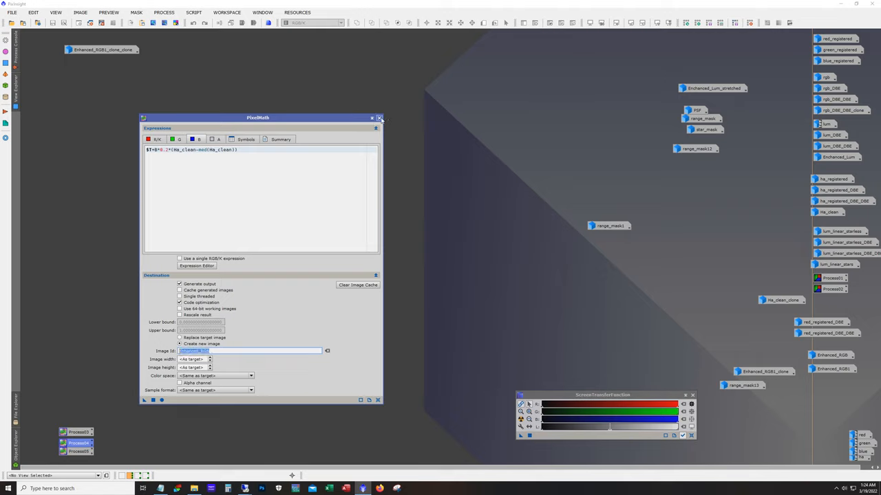
{"action": "left_click", "coordinate": [380, 119]}
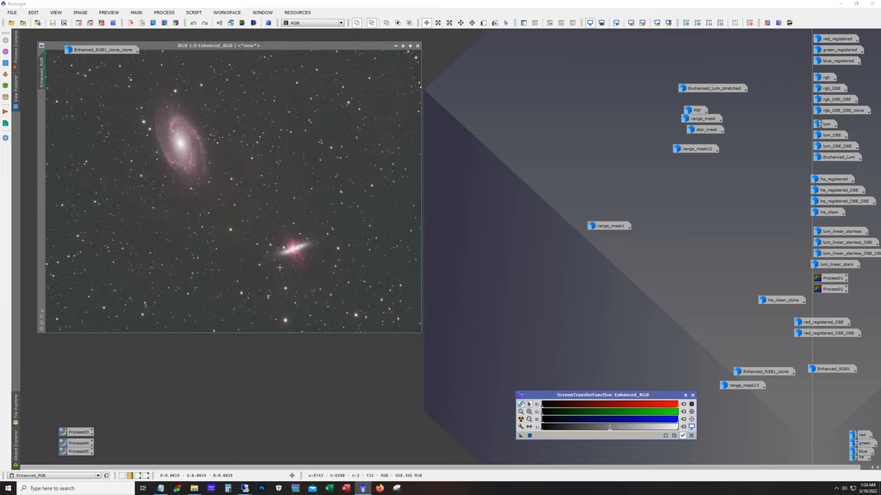
{"action": "mouse_move", "coordinate": [218, 179]}
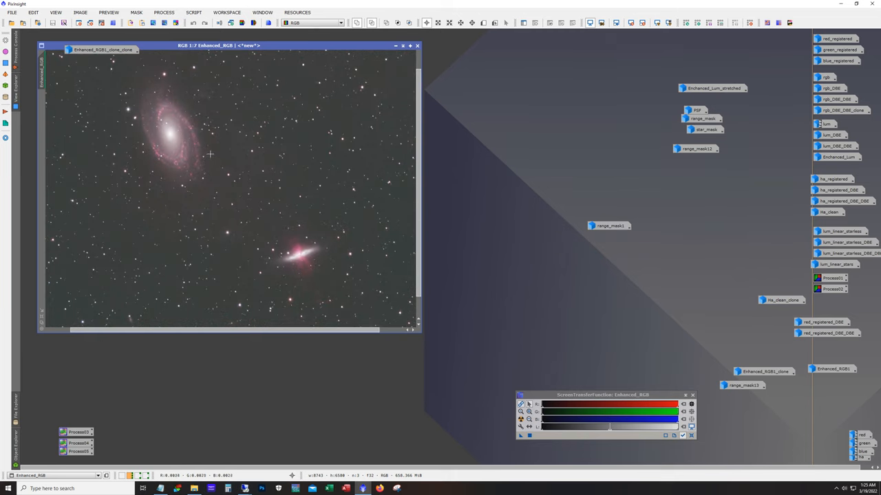
{"action": "mouse_move", "coordinate": [294, 244]}
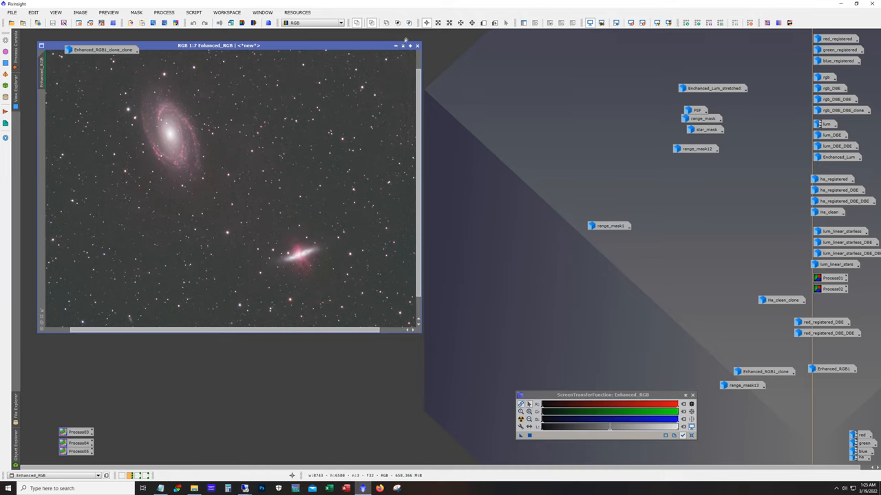
{"action": "mouse_move", "coordinate": [392, 49]}
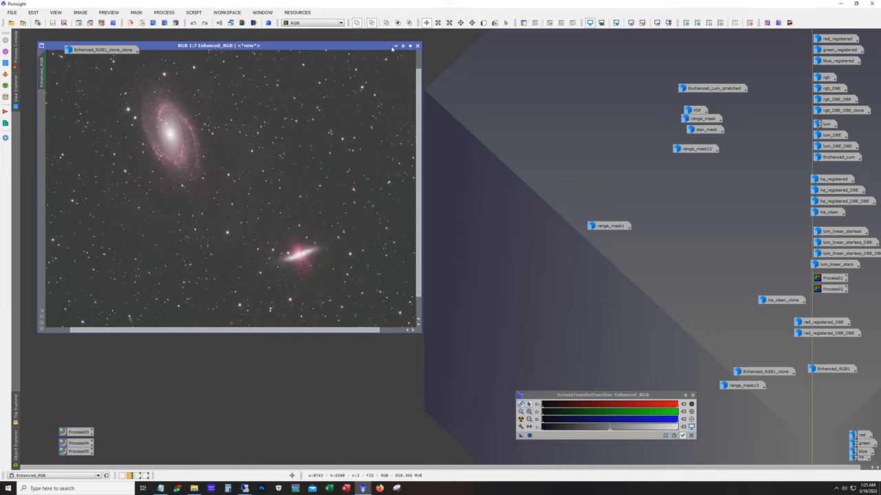
Close the reviewed Enhanced_RGB image window.
{"action": "left_click", "coordinate": [402, 45]}
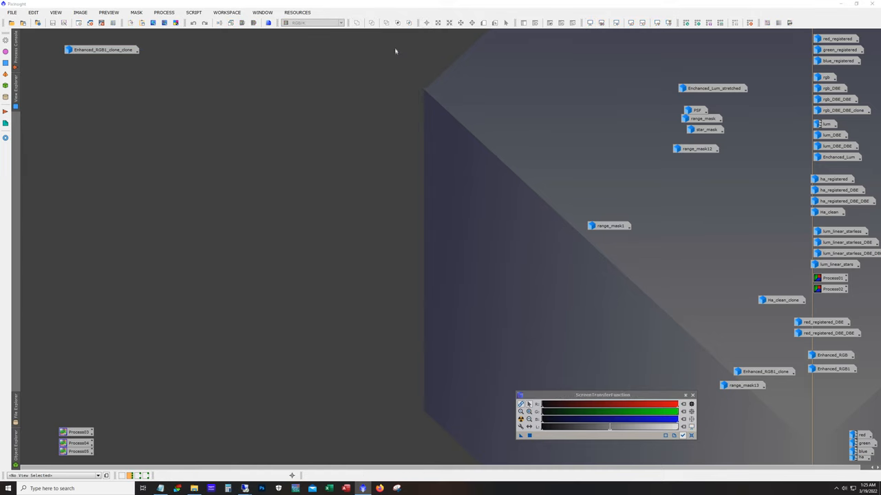
View the Enhanced_RGB1 galaxy image in a window on the left, then close it.
{"action": "left_click", "coordinate": [832, 368]}
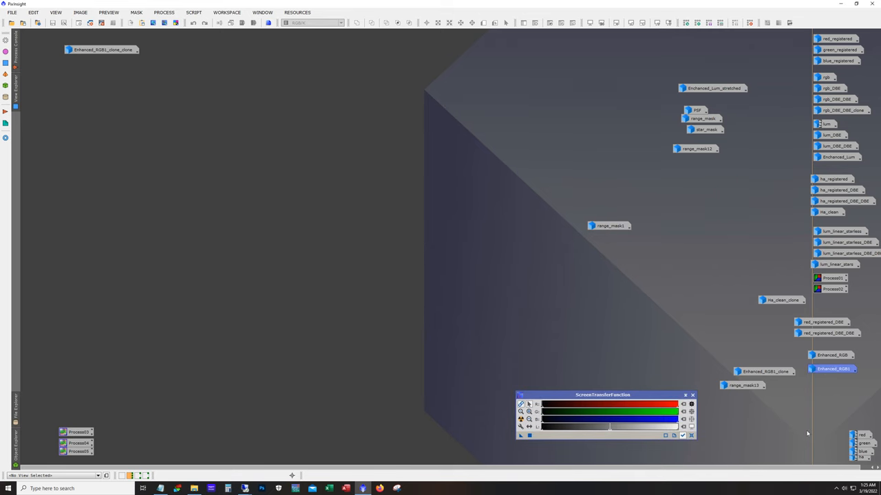
{"action": "double_click", "coordinate": [833, 368]}
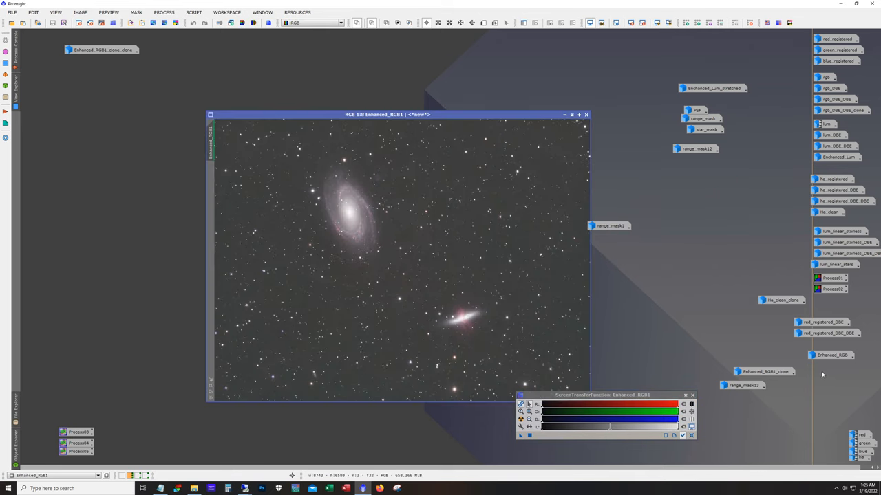
{"action": "left_click_drag", "start_coordinate": [387, 114], "coordinate": [269, 85]}
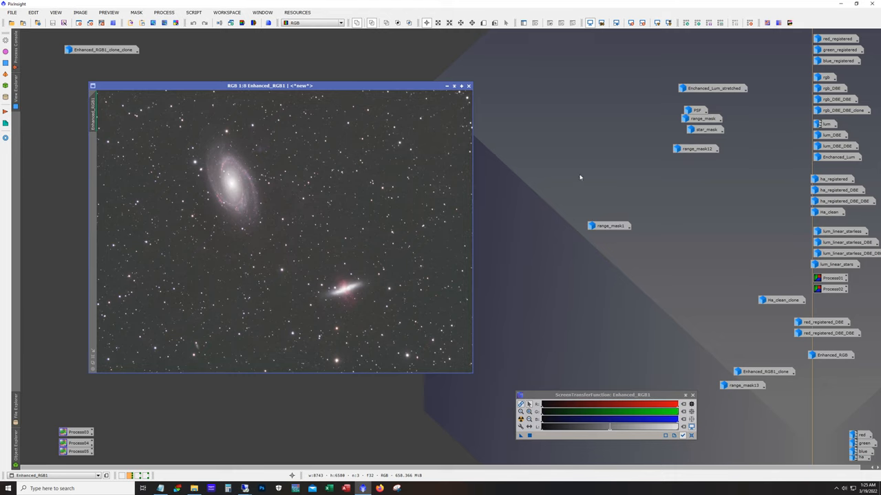
{"action": "left_click", "coordinate": [467, 85]}
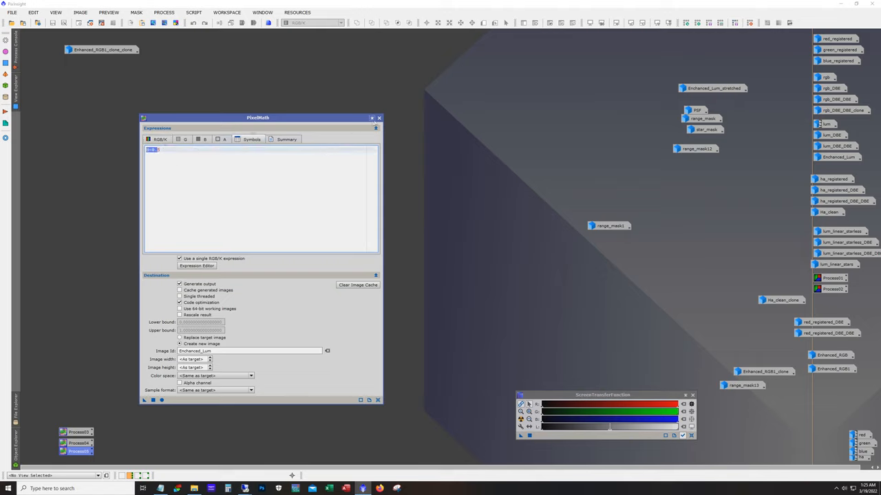
Close the PixelMath dialog, leaving only the workspace icons.
{"action": "left_click", "coordinate": [379, 118]}
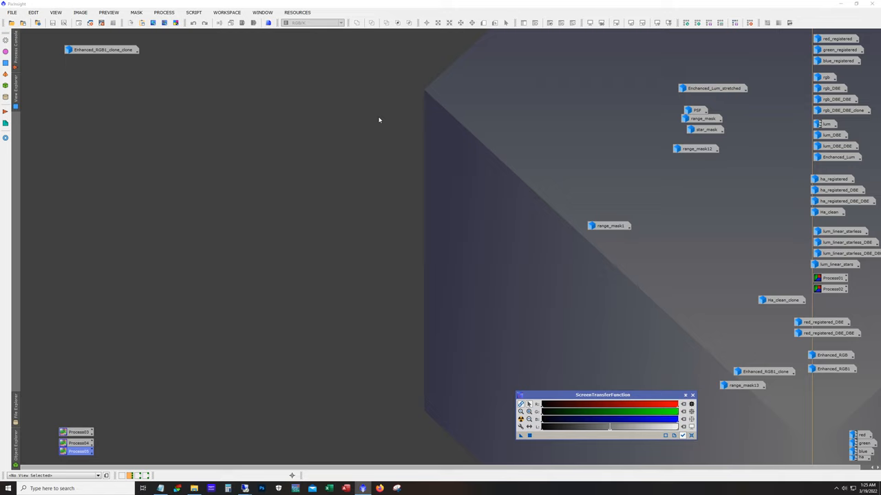
{"action": "mouse_move", "coordinate": [503, 207]}
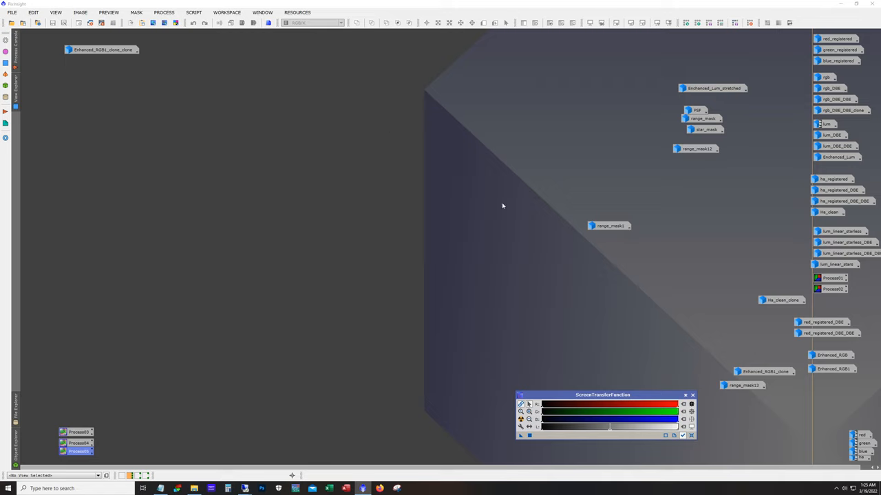
{"action": "mouse_move", "coordinate": [692, 102]}
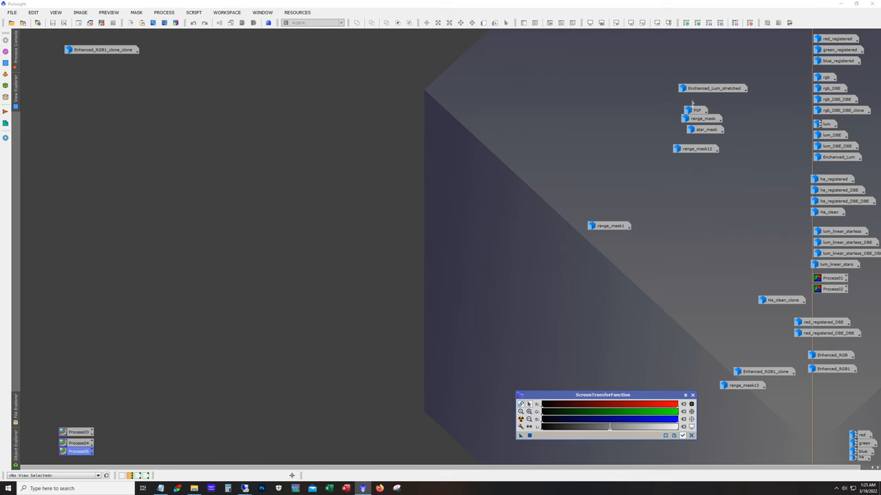
{"action": "double_click", "coordinate": [712, 88]}
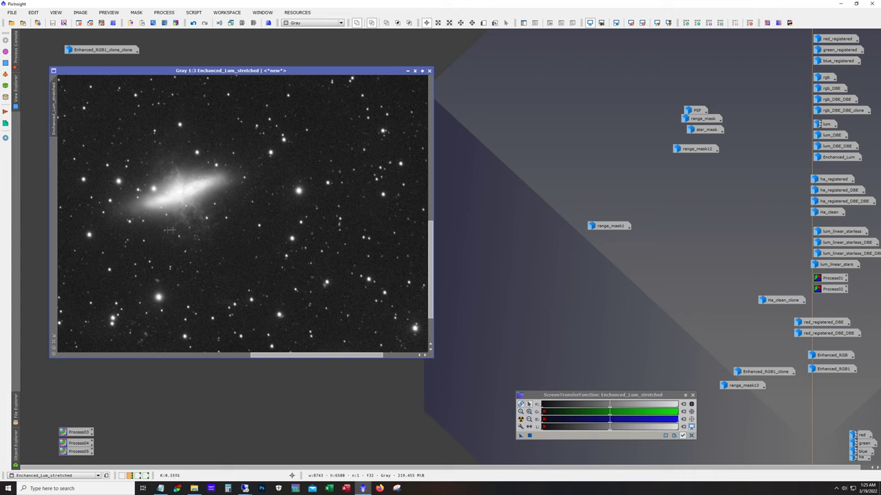
{"action": "mouse_move", "coordinate": [314, 339]}
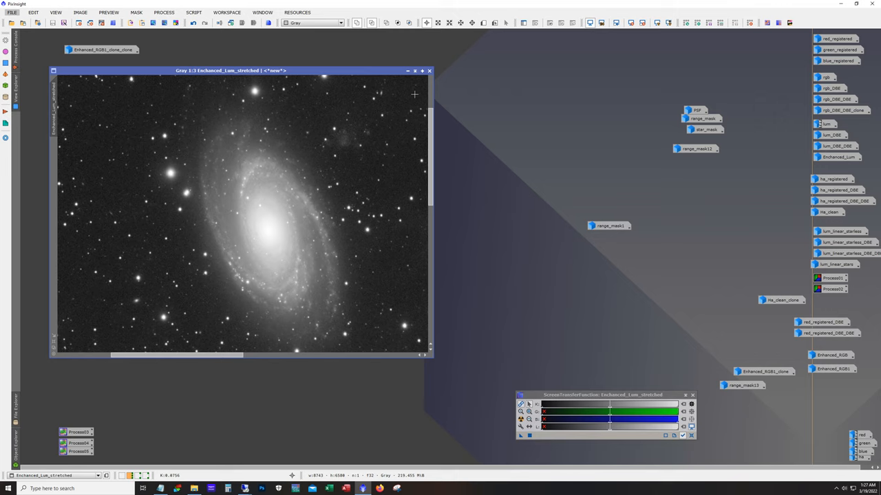
{"action": "mouse_move", "coordinate": [400, 84]}
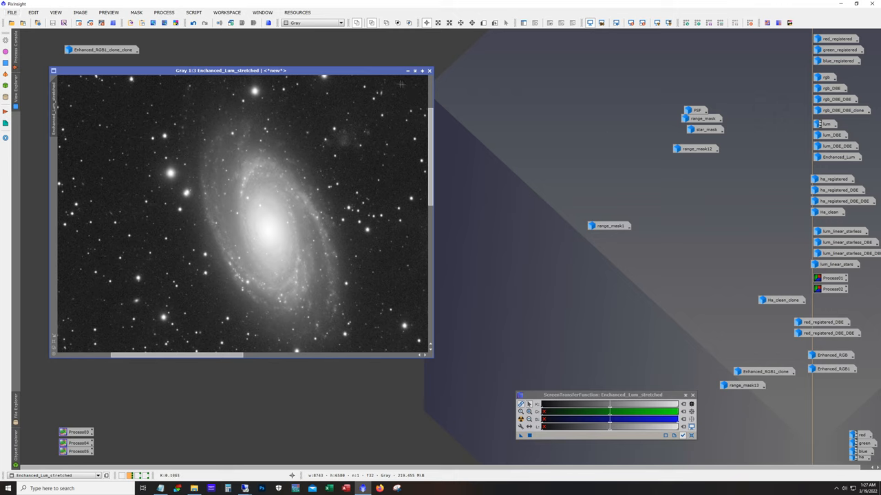
{"action": "left_click", "coordinate": [430, 70]}
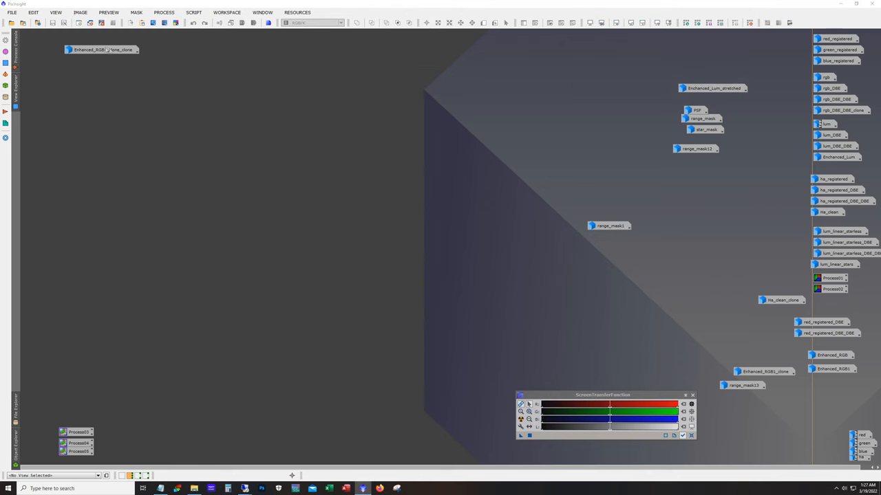
View the Enhanced_RGB1 clone at 1:1 with the galaxy mask overlaid, centred on M82's core.
{"action": "double_click", "coordinate": [102, 49]}
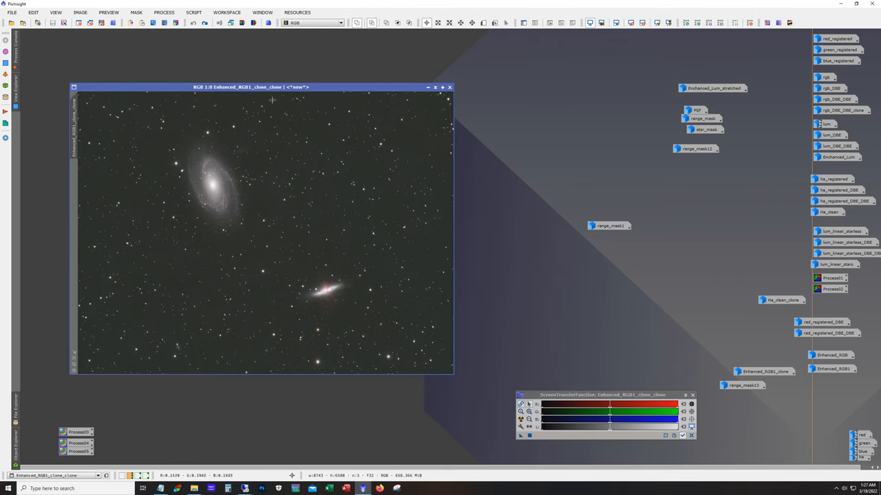
{"action": "left_click_drag", "start_coordinate": [262, 87], "coordinate": [245, 66]}
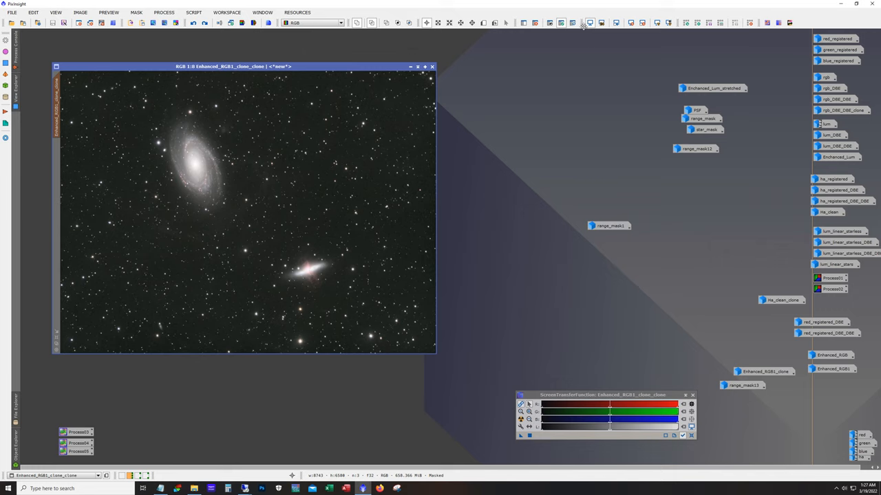
{"action": "left_click", "coordinate": [573, 22]}
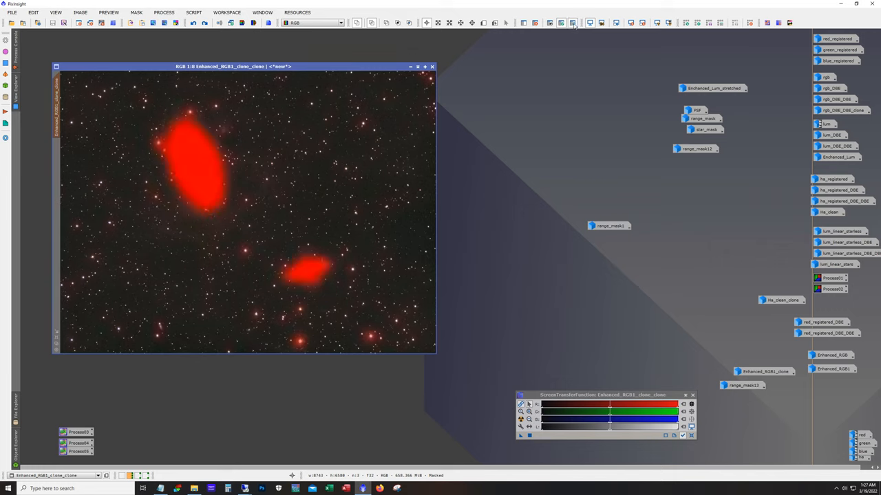
{"action": "mouse_move", "coordinate": [274, 206]}
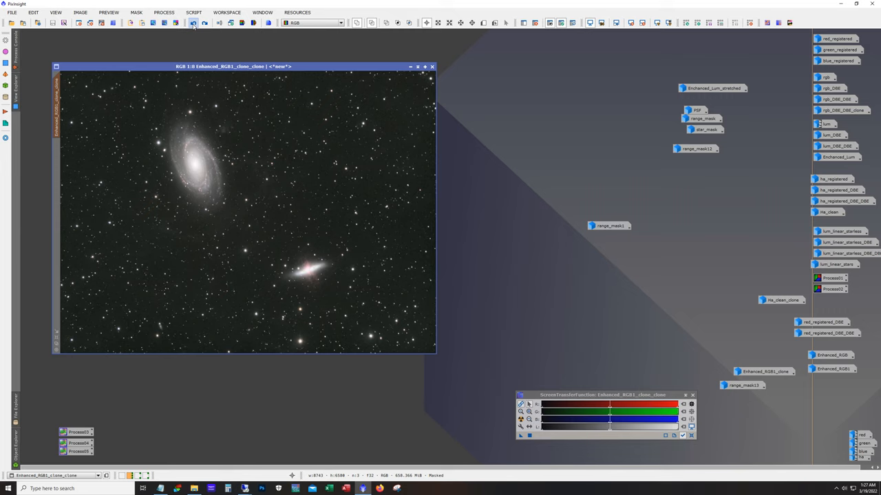
{"action": "mouse_move", "coordinate": [205, 22]}
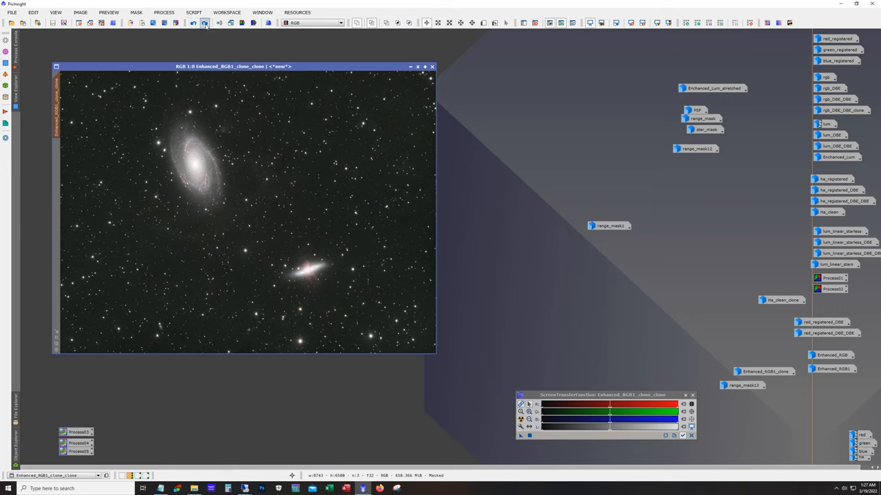
{"action": "left_click", "coordinate": [203, 22]}
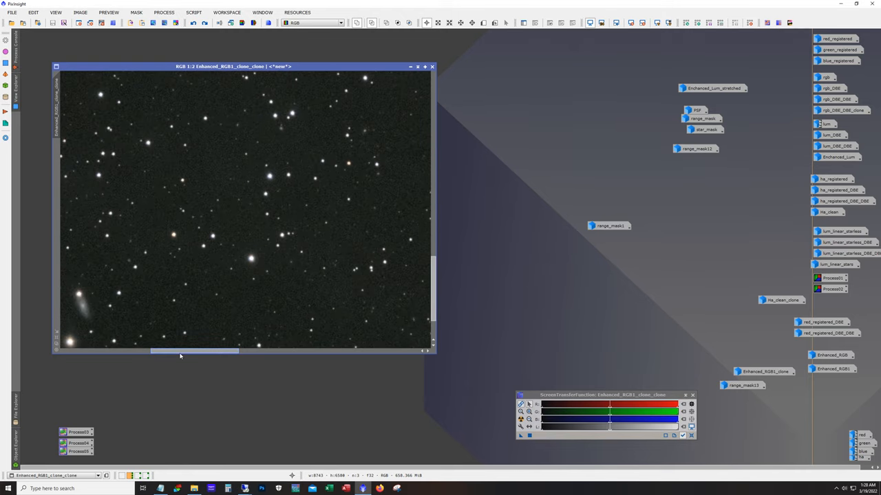
{"action": "left_click_drag", "start_coordinate": [179, 350], "coordinate": [300, 351]}
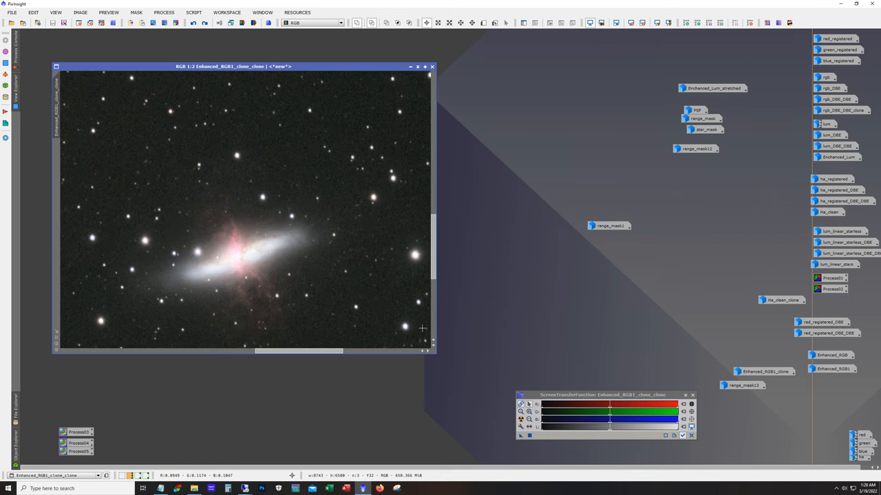
{"action": "mouse_move", "coordinate": [186, 259]}
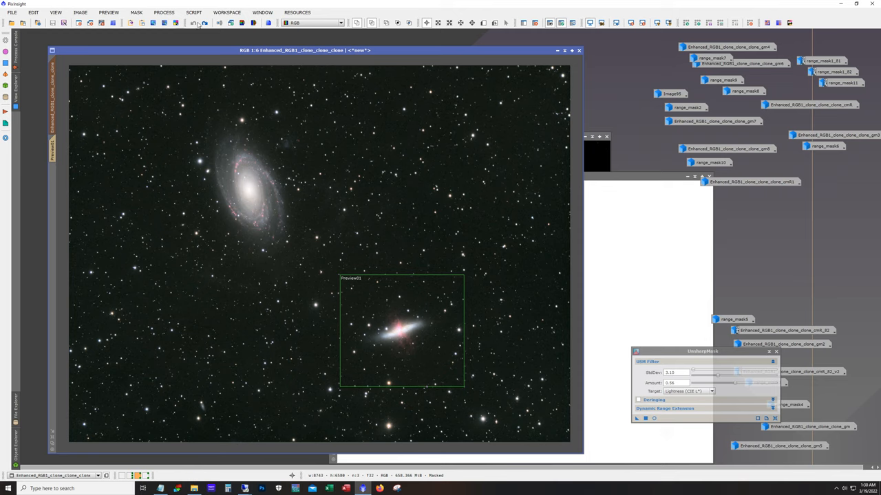
Launch the GAME galaxy mask editor script from the Script menu.
{"action": "left_click", "coordinate": [192, 13]}
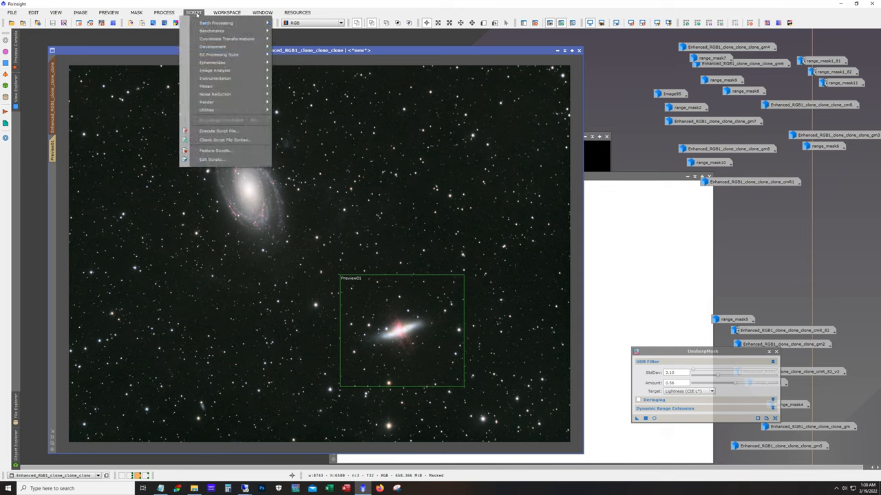
{"action": "left_click", "coordinate": [206, 110]}
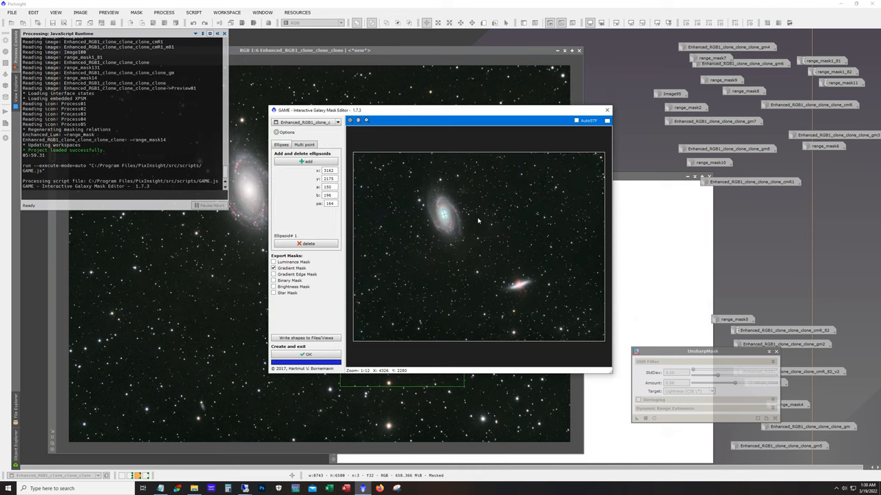
{"action": "mouse_move", "coordinate": [416, 227]}
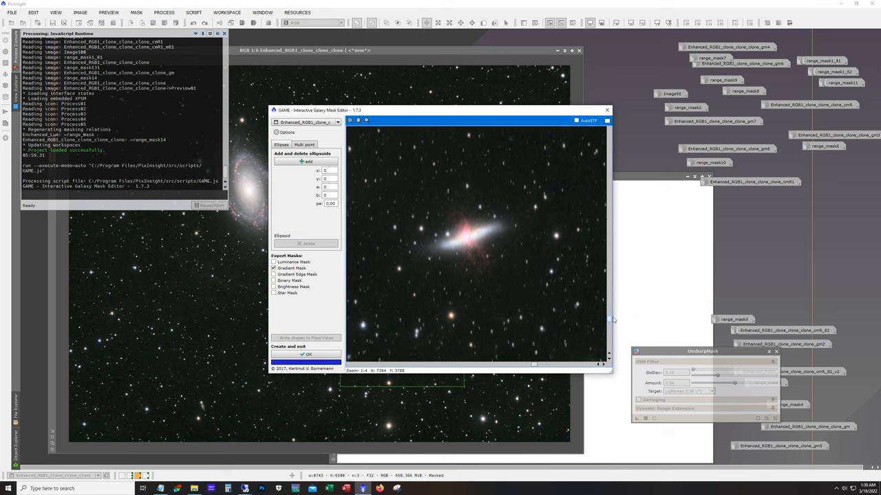
Zoom into M82 and draw a new multi-point shape around its red Ha filaments.
{"action": "left_click", "coordinate": [349, 121]}
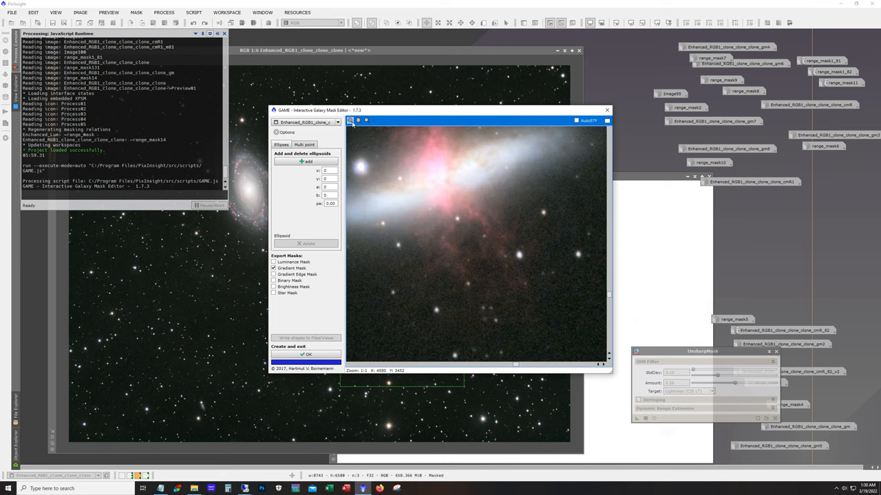
{"action": "left_click", "coordinate": [357, 121]}
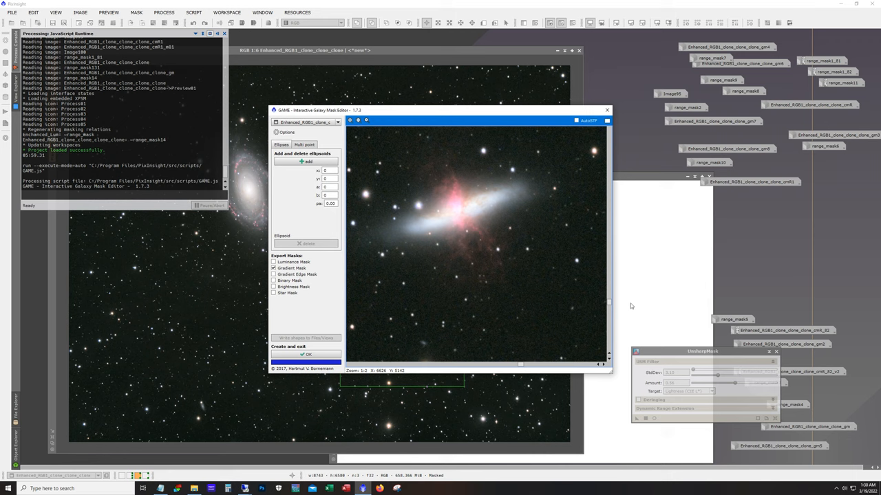
{"action": "mouse_move", "coordinate": [516, 269]}
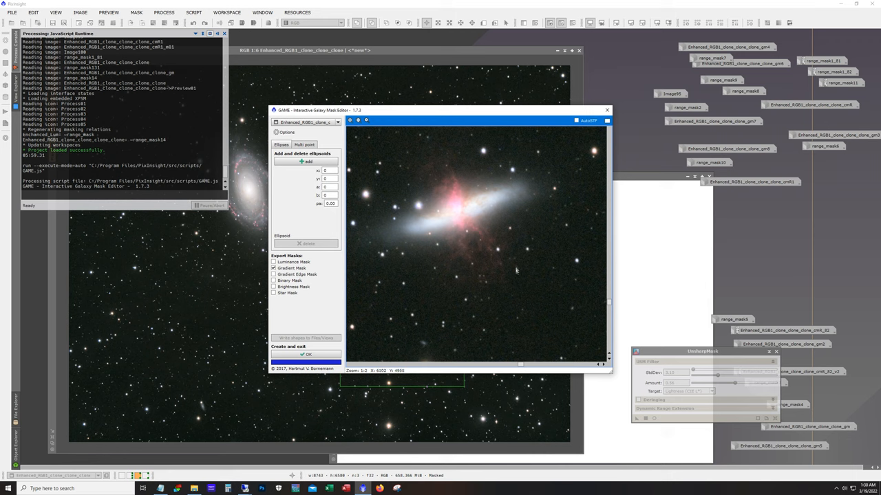
{"action": "mouse_move", "coordinate": [474, 293]}
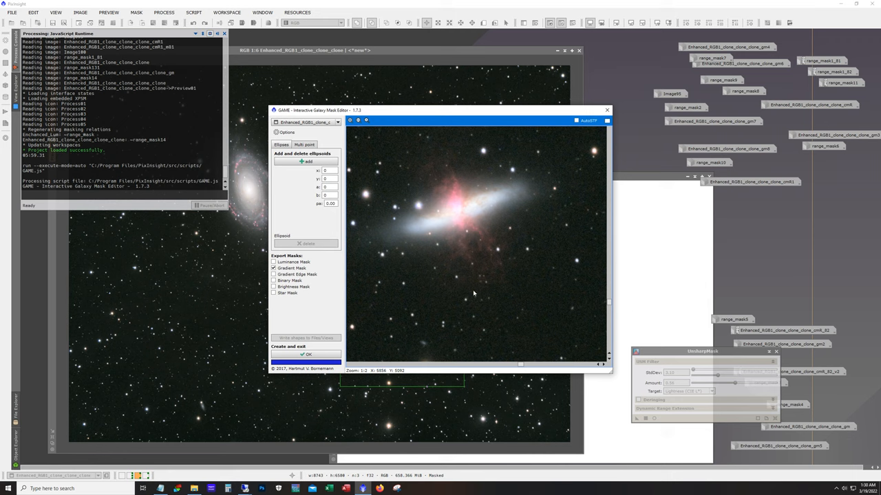
{"action": "left_click", "coordinate": [304, 144]}
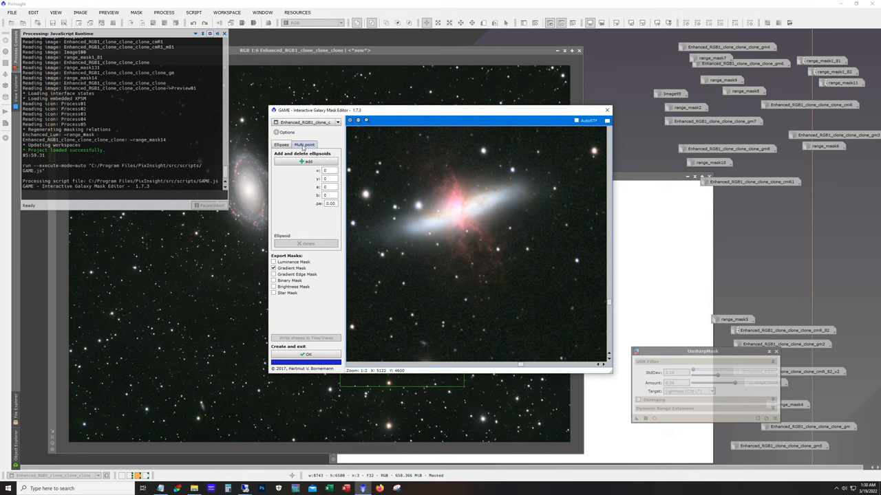
{"action": "left_click", "coordinate": [304, 145]}
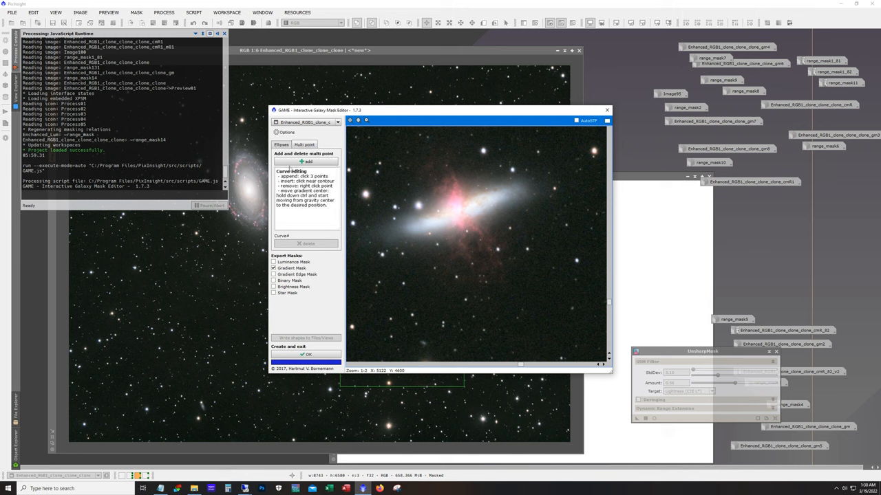
{"action": "left_click", "coordinate": [487, 220]}
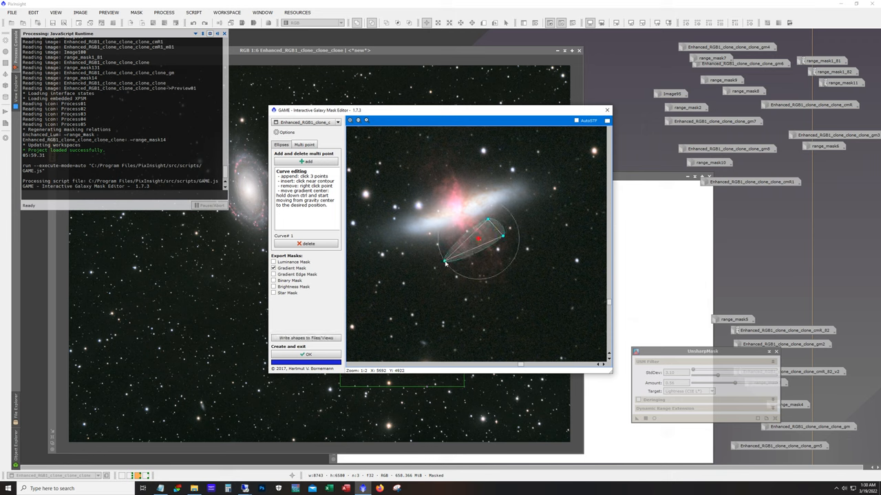
{"action": "left_click_drag", "start_coordinate": [479, 239], "coordinate": [473, 239]}
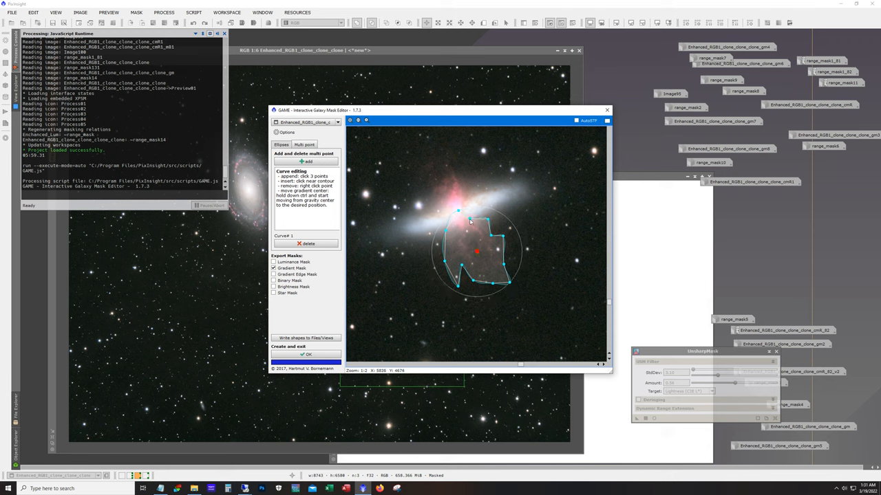
{"action": "mouse_move", "coordinate": [481, 301]}
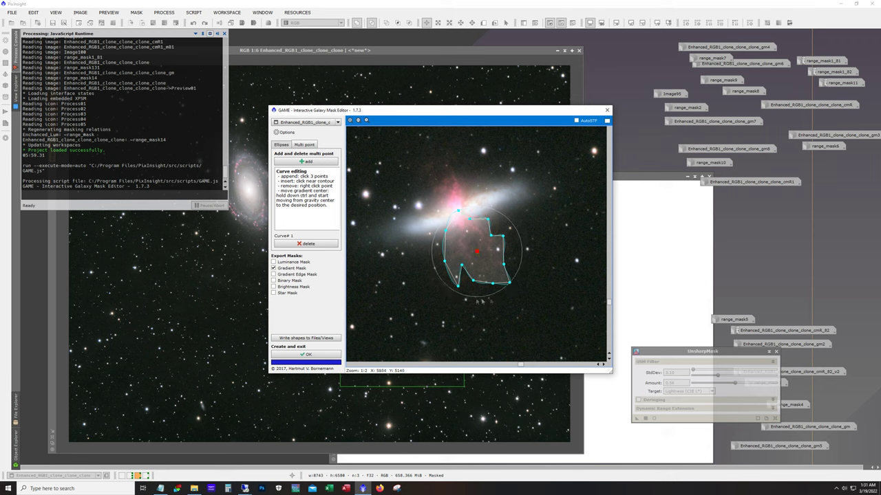
{"action": "mouse_move", "coordinate": [472, 276]}
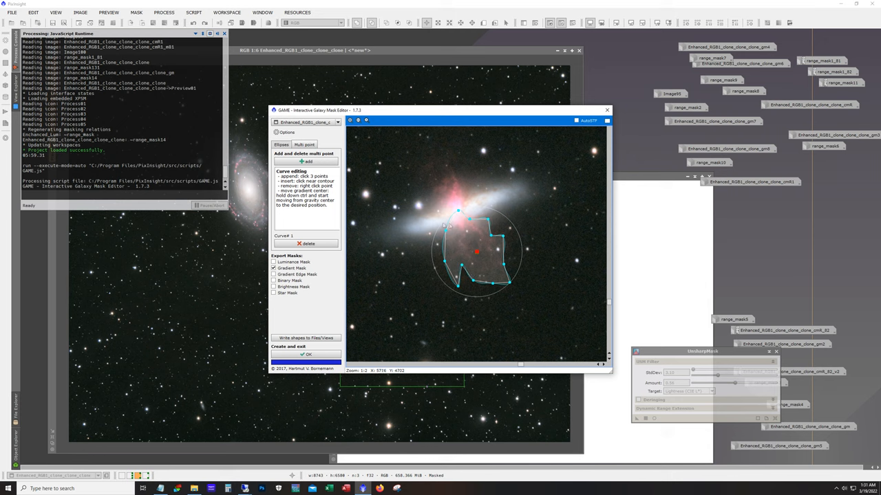
{"action": "mouse_move", "coordinate": [486, 276]}
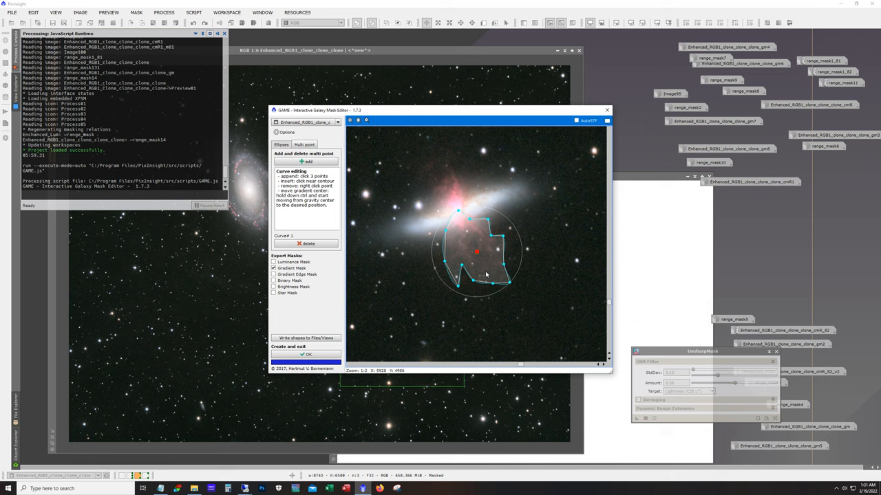
{"action": "mouse_move", "coordinate": [462, 243]}
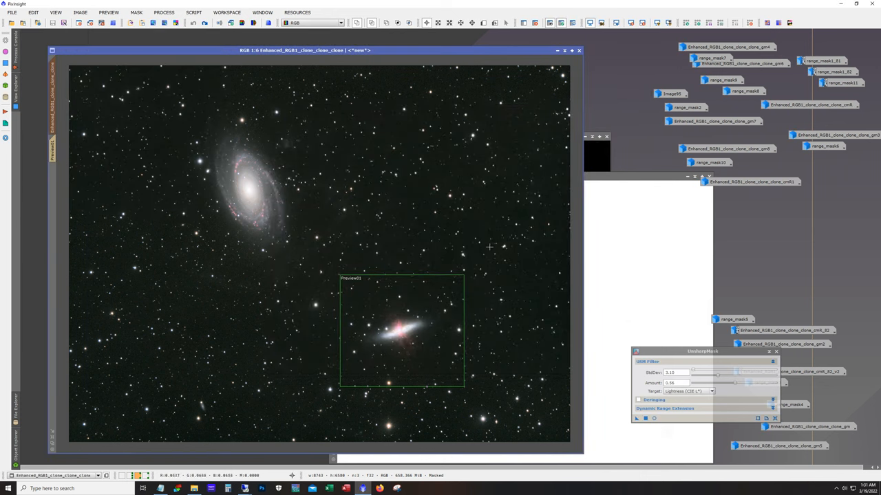
{"action": "mouse_move", "coordinate": [418, 342]}
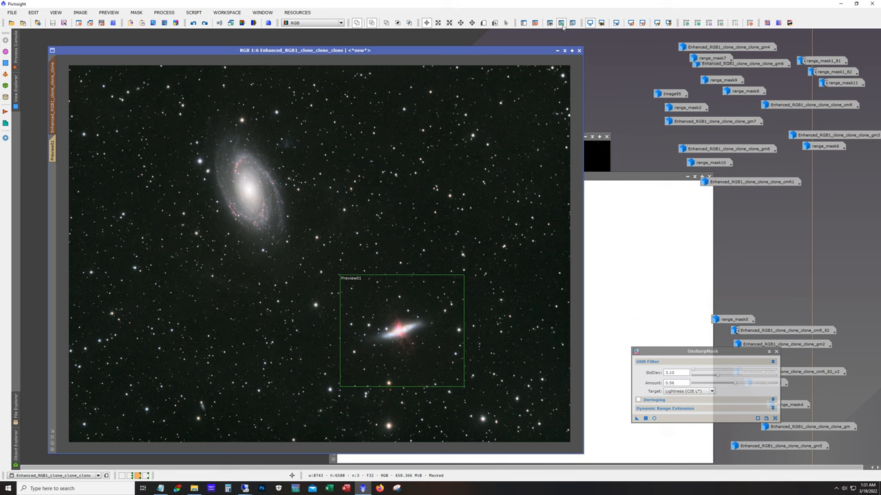
Toggle the applied mask on and off to check it, then magnify M82.
{"action": "left_click", "coordinate": [572, 22]}
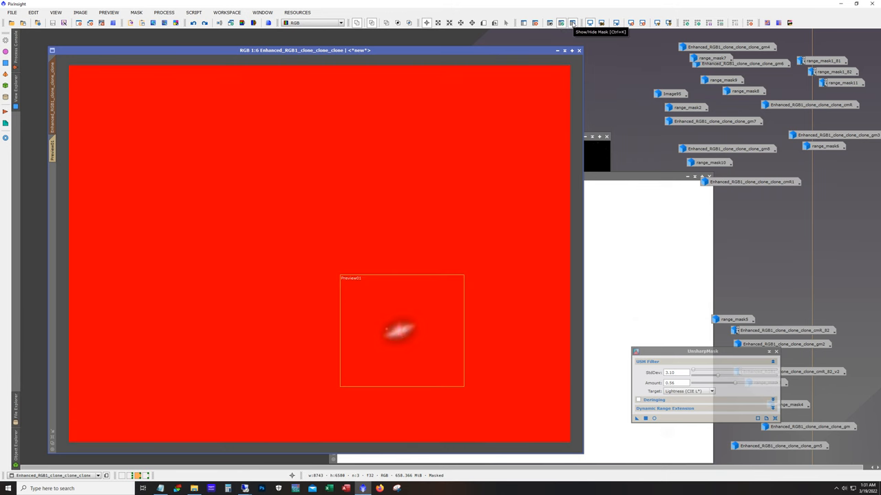
{"action": "left_click", "coordinate": [572, 22]}
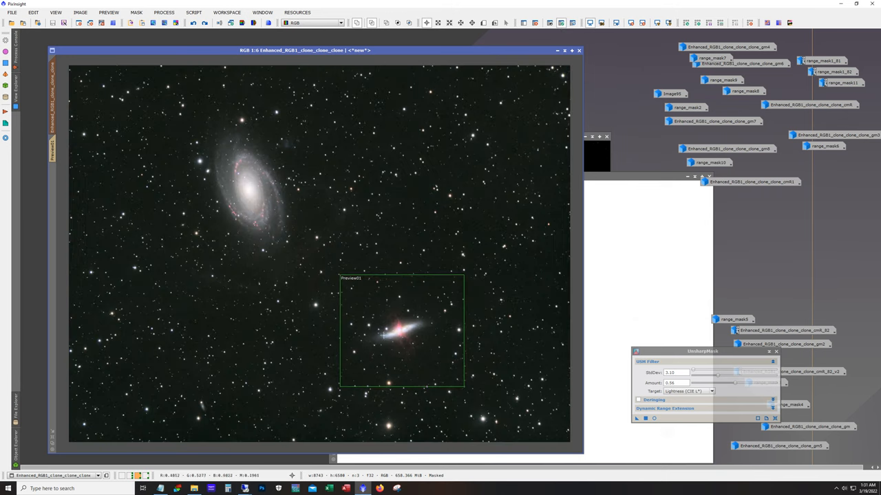
{"action": "left_click", "coordinate": [204, 22]}
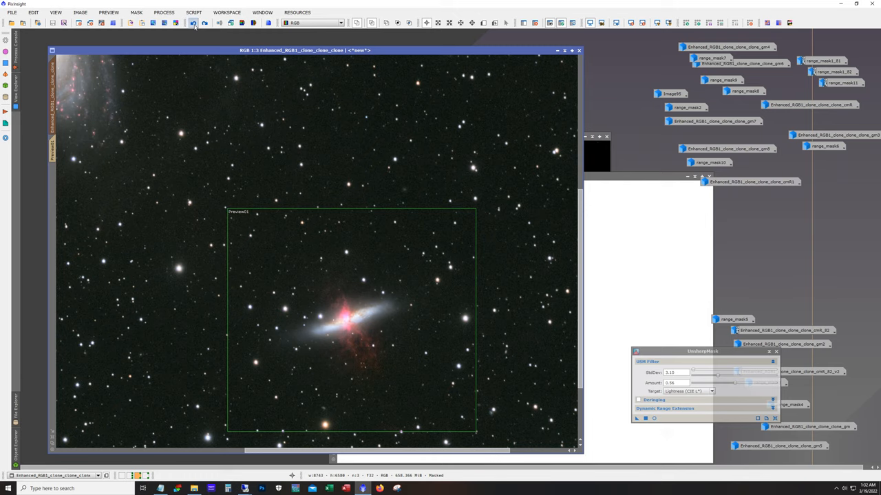
Show the mask on the magnified view, then return to the normal colour view.
{"action": "left_click", "coordinate": [192, 22]}
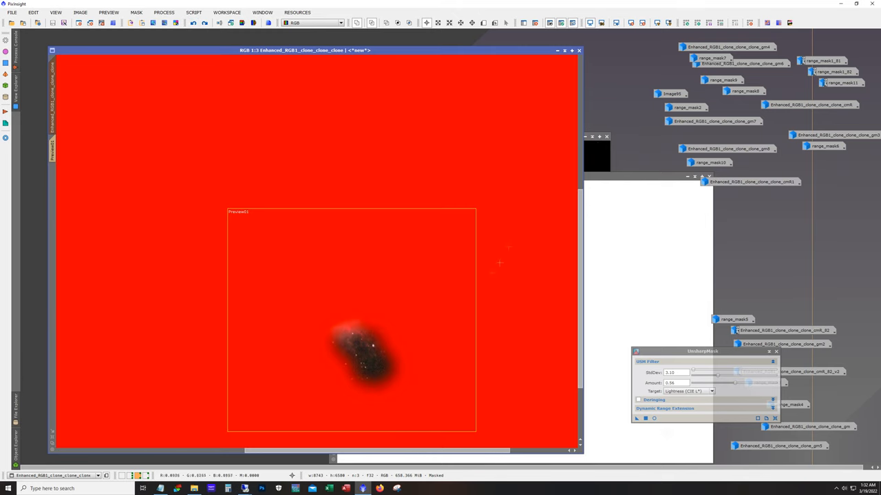
{"action": "mouse_move", "coordinate": [377, 366]}
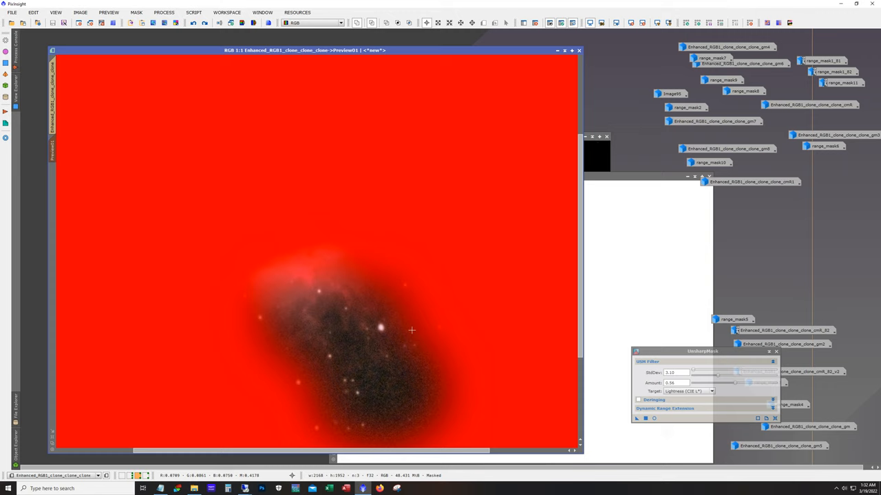
{"action": "mouse_move", "coordinate": [196, 230]}
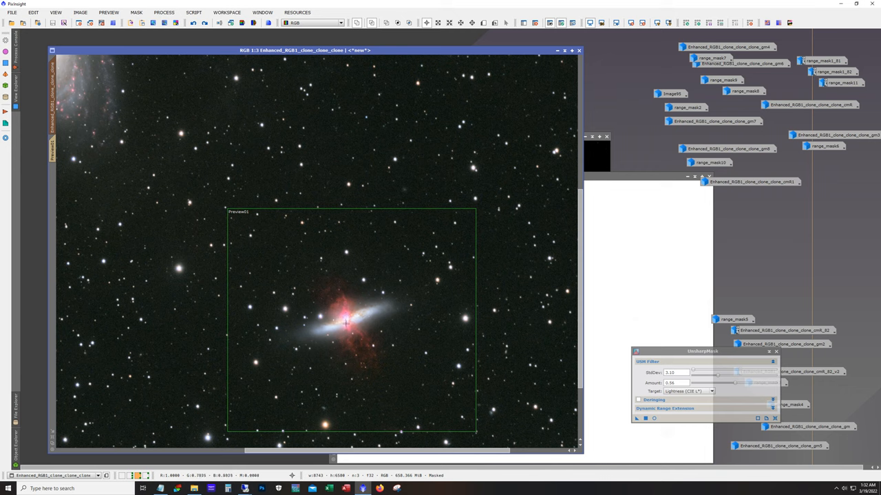
{"action": "mouse_move", "coordinate": [345, 315]}
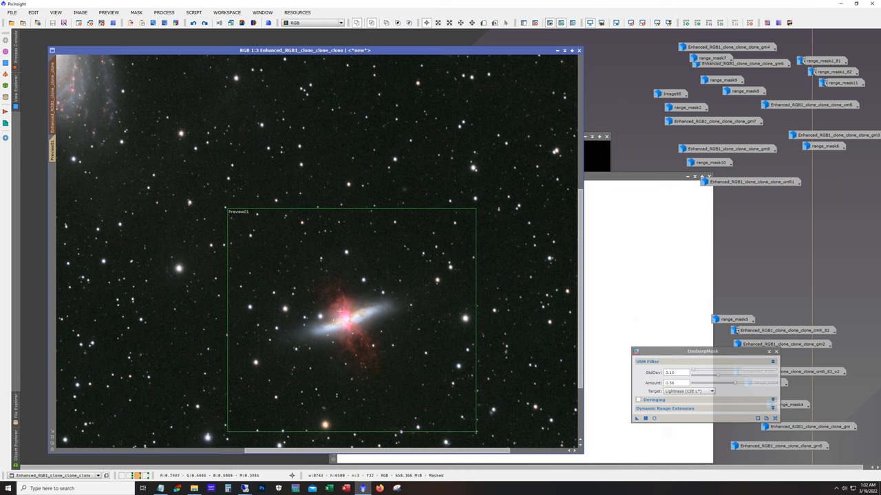
{"action": "mouse_move", "coordinate": [344, 318]}
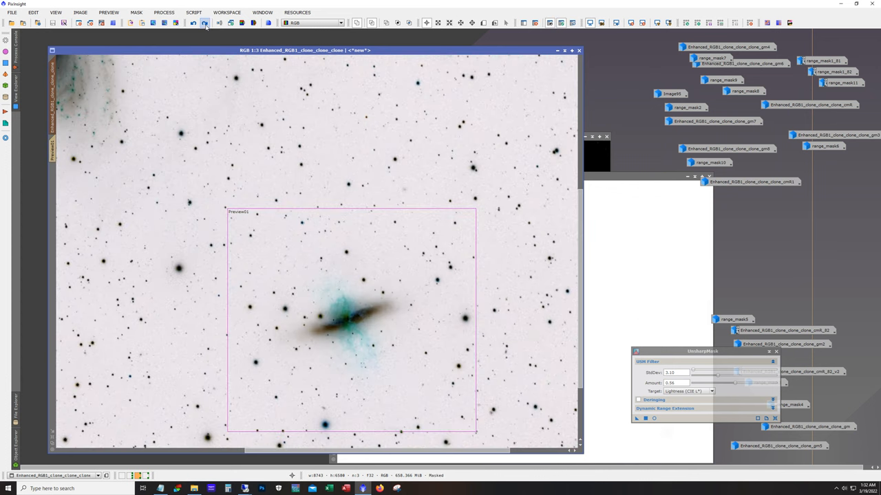
{"action": "left_click", "coordinate": [205, 22]}
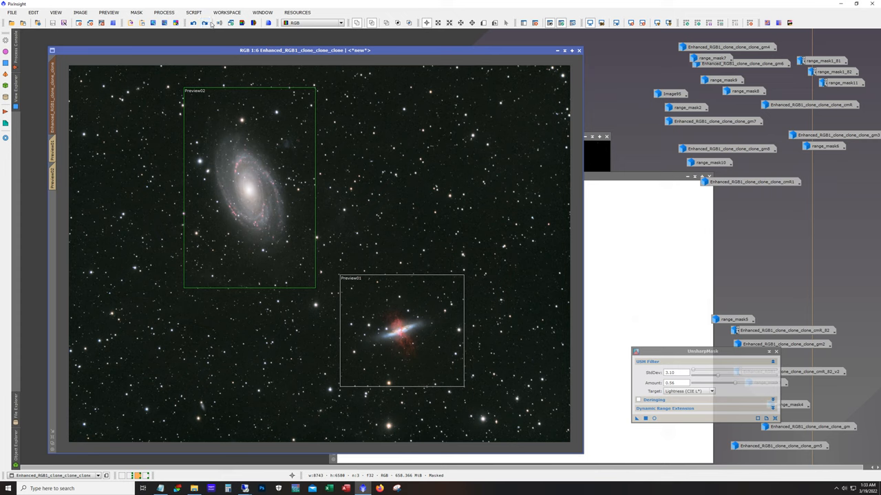
Define a smaller preview around M81's bright core and view M81 up close.
{"action": "left_click", "coordinate": [204, 22]}
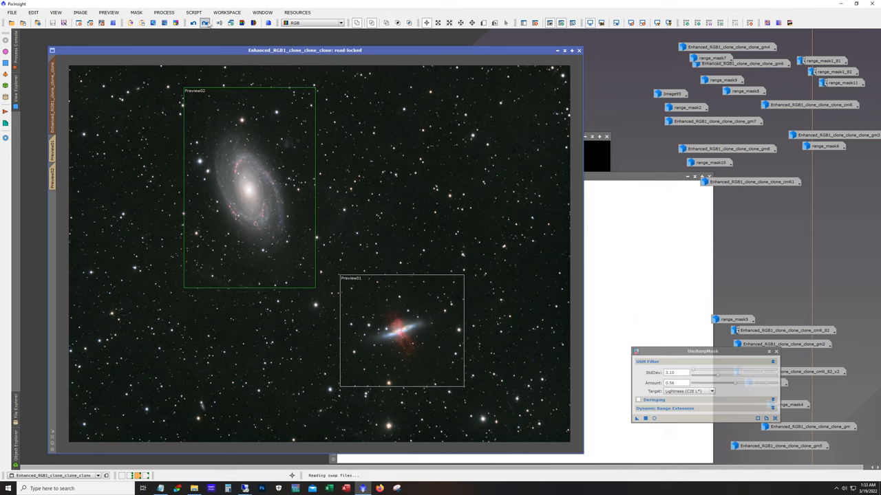
{"action": "left_click", "coordinate": [204, 22]}
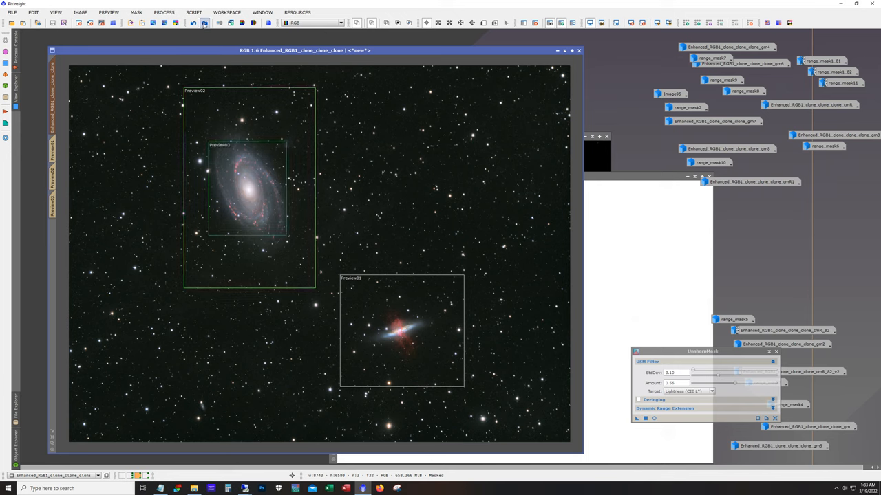
{"action": "left_click", "coordinate": [204, 22]}
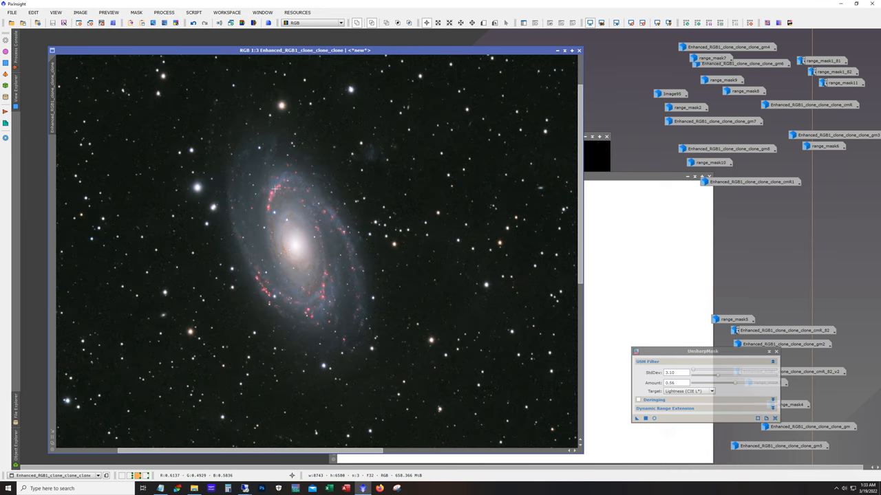
{"action": "mouse_move", "coordinate": [253, 282]}
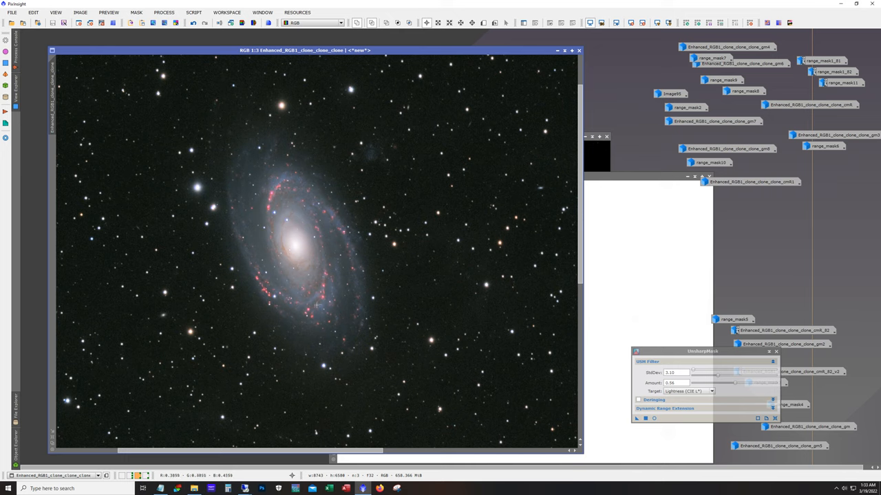
{"action": "mouse_move", "coordinate": [347, 337]}
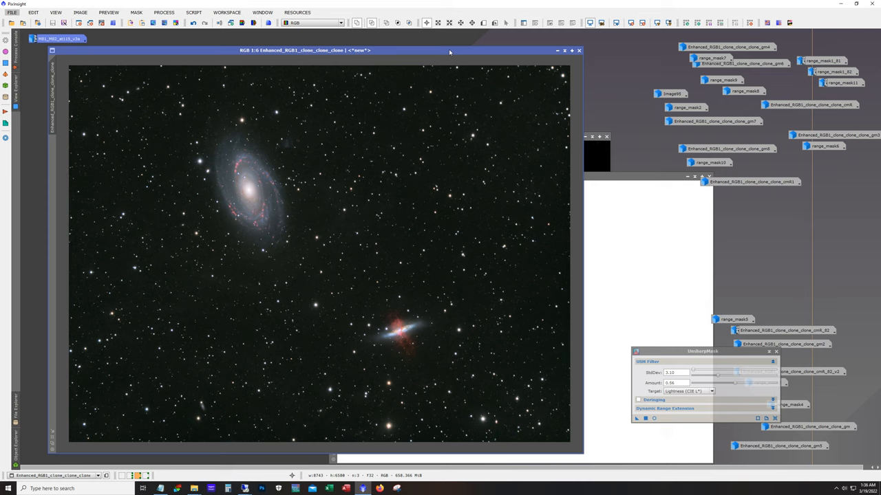
{"action": "mouse_move", "coordinate": [324, 113]}
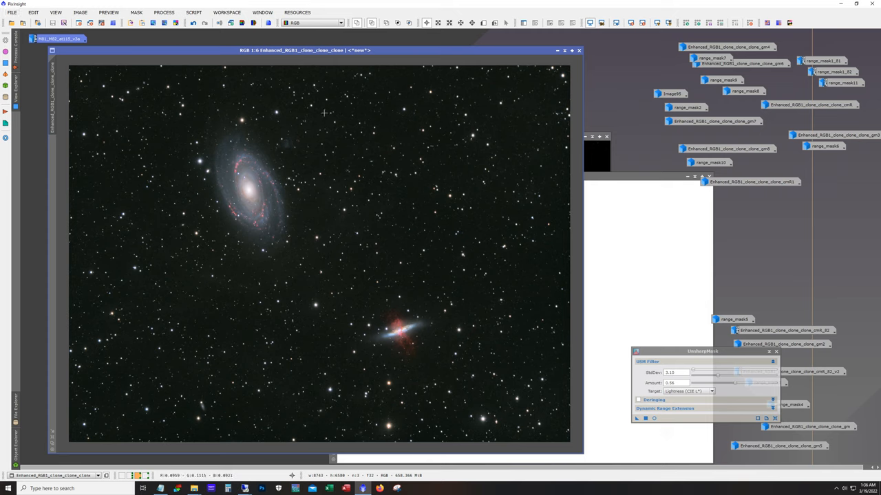
{"action": "mouse_move", "coordinate": [288, 142]}
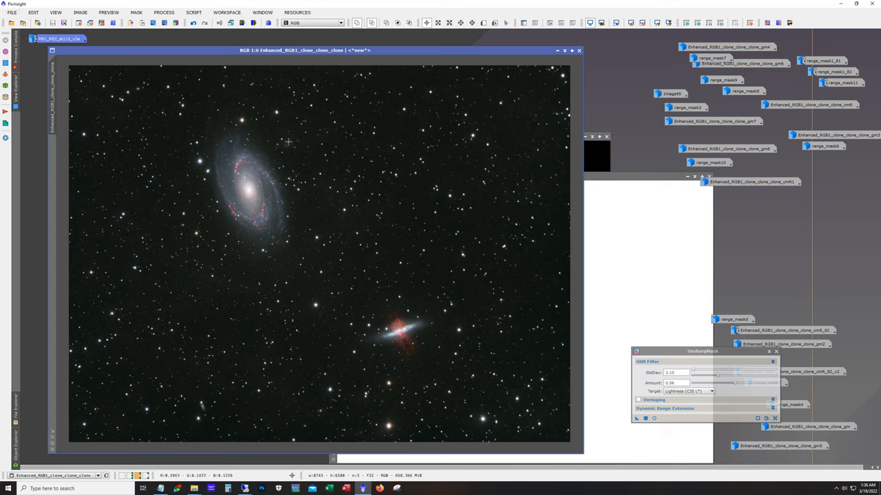
{"action": "mouse_move", "coordinate": [165, 82]}
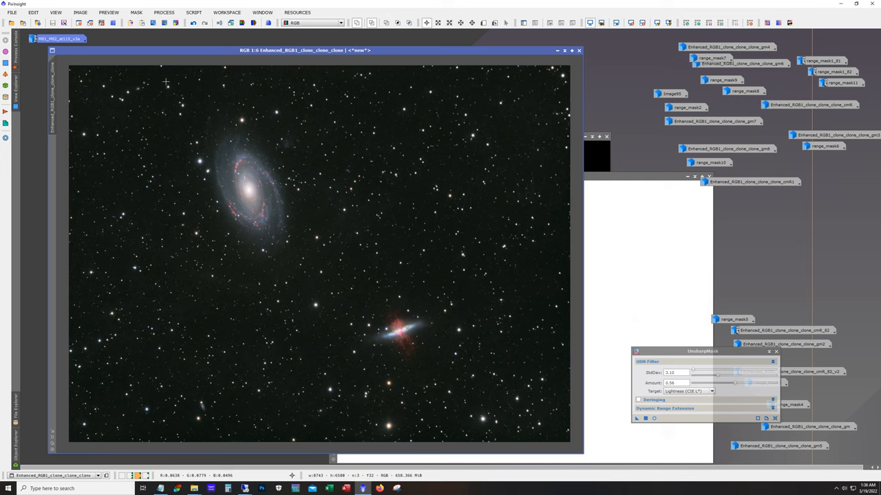
{"action": "mouse_move", "coordinate": [82, 55]}
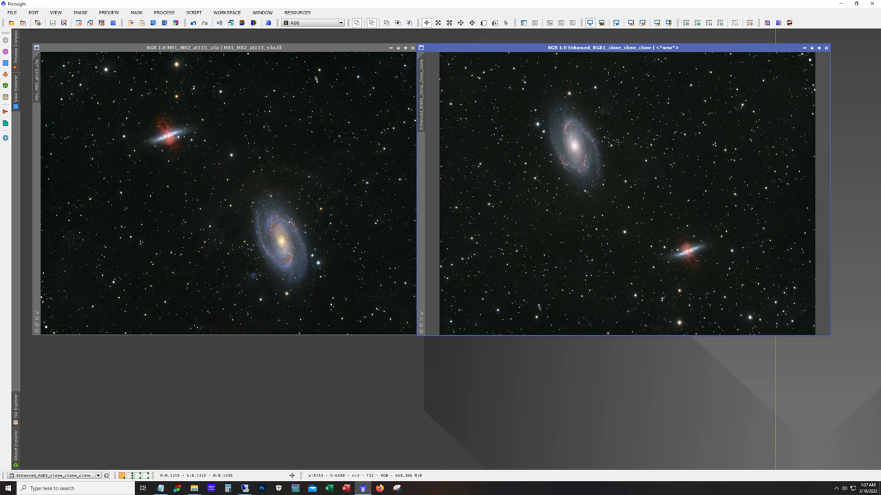
Apply FastRotation 180° to the Enhanced_RGB1 clone so both images align.
{"action": "left_click", "coordinate": [164, 12]}
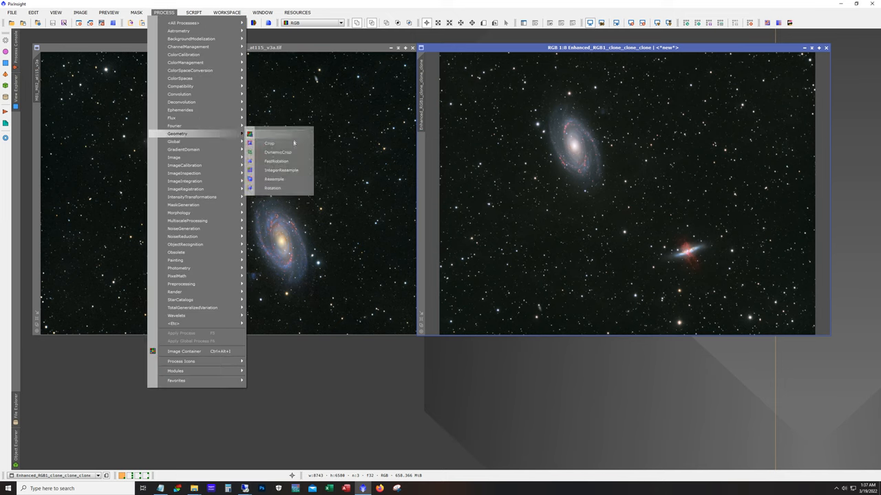
{"action": "mouse_move", "coordinate": [284, 161]}
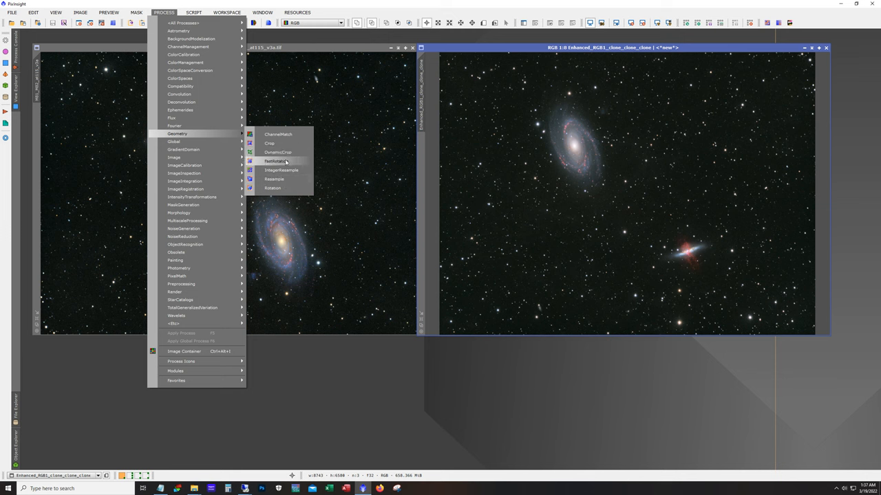
{"action": "left_click", "coordinate": [275, 161]}
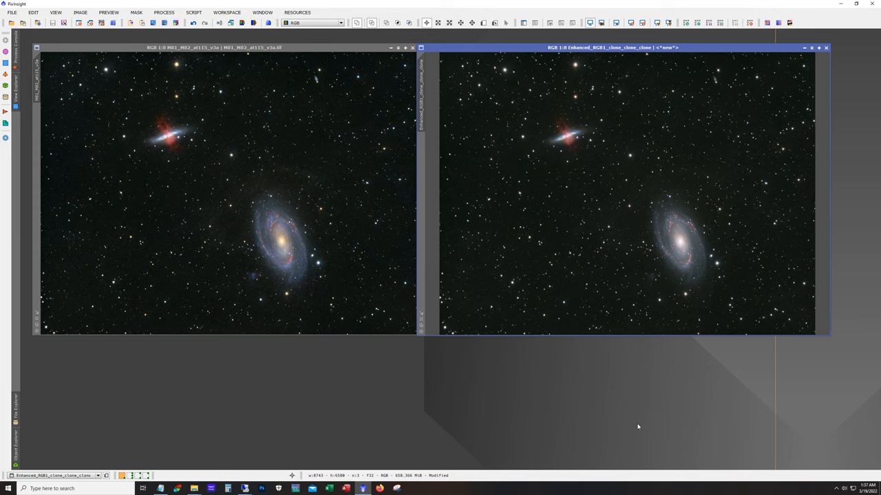
{"action": "mouse_move", "coordinate": [626, 411]}
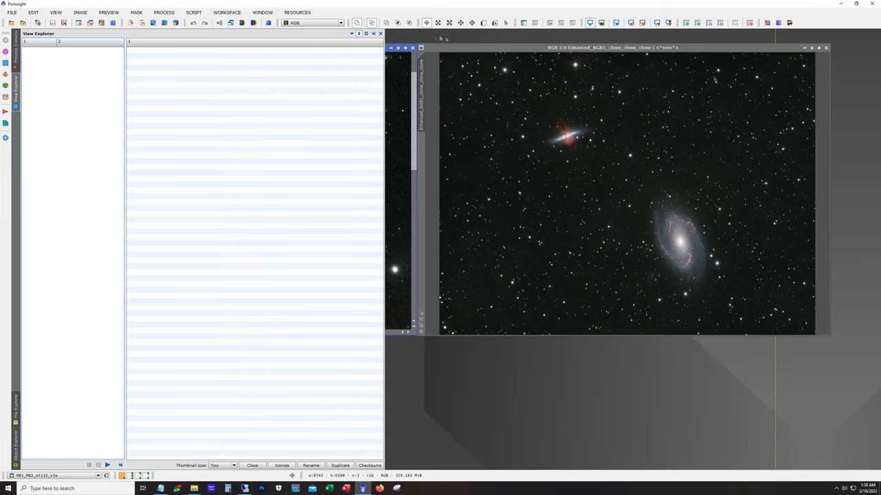
{"action": "mouse_move", "coordinate": [454, 369]}
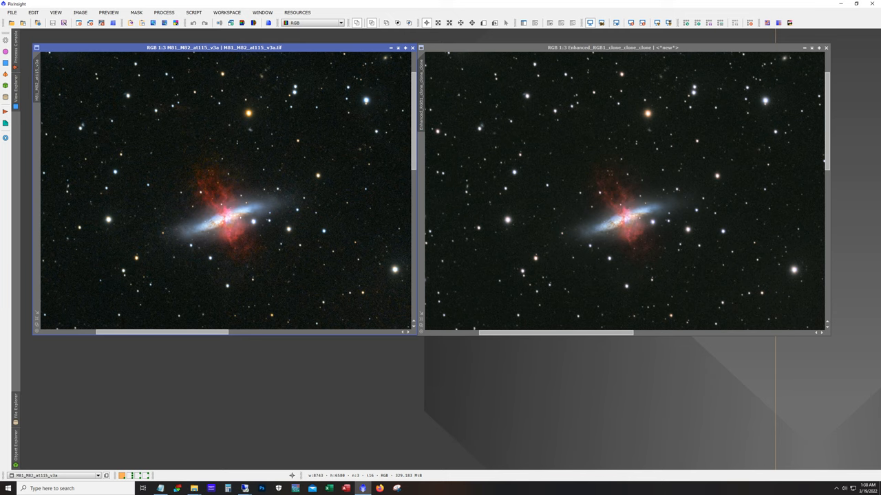
{"action": "mouse_move", "coordinate": [633, 254]}
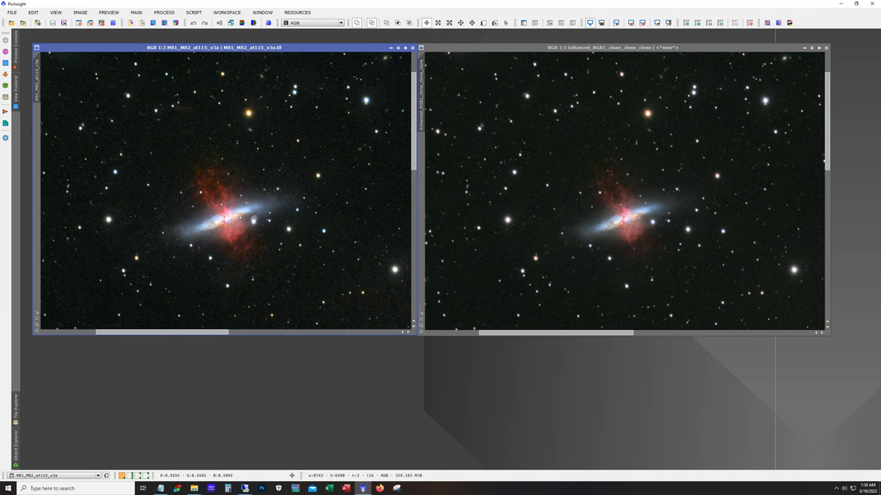
{"action": "mouse_move", "coordinate": [286, 240]}
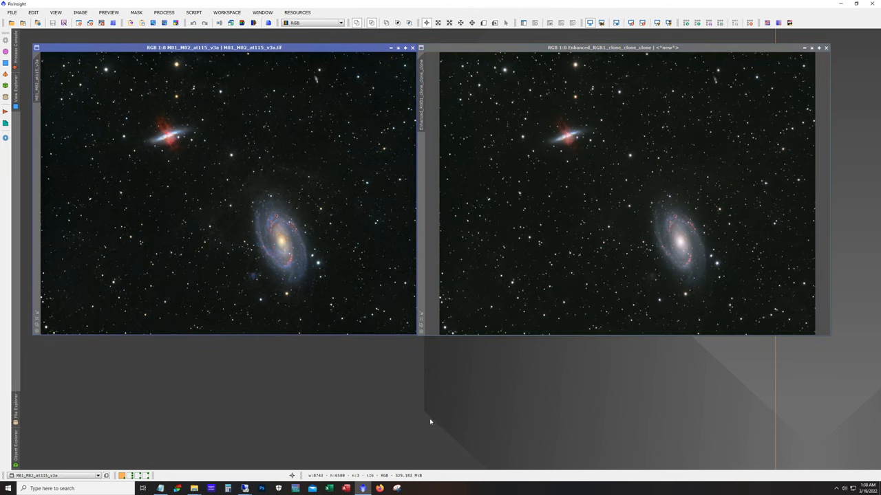
{"action": "mouse_move", "coordinate": [282, 249]}
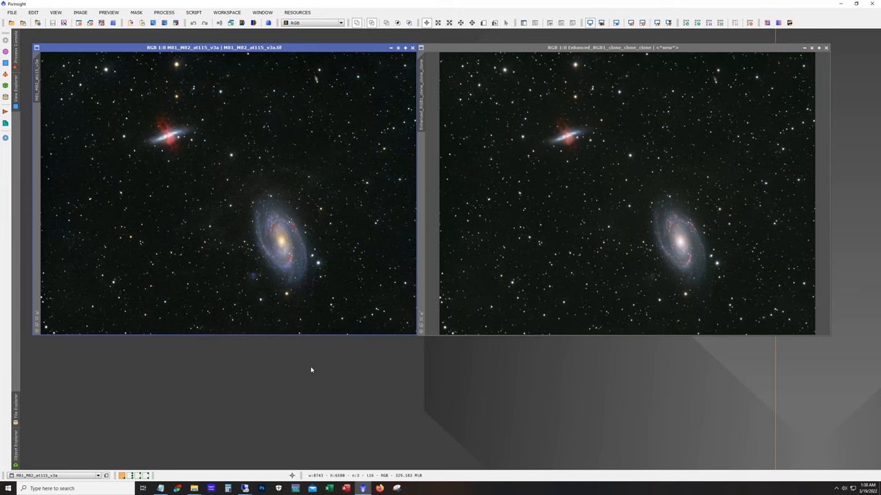
{"action": "mouse_move", "coordinate": [322, 255]}
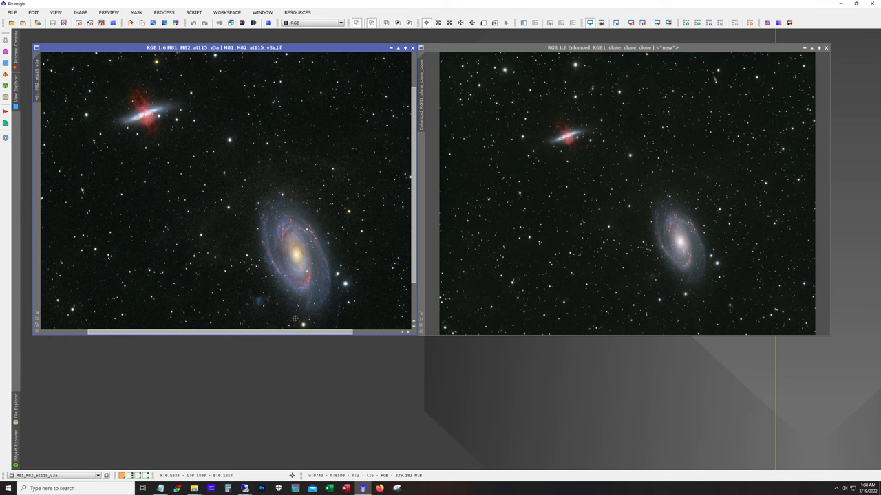
Zoom in on a patch of stars in the earlier left-hand image.
{"action": "scroll", "scroll_direction": "down", "scroll_amount": 3}
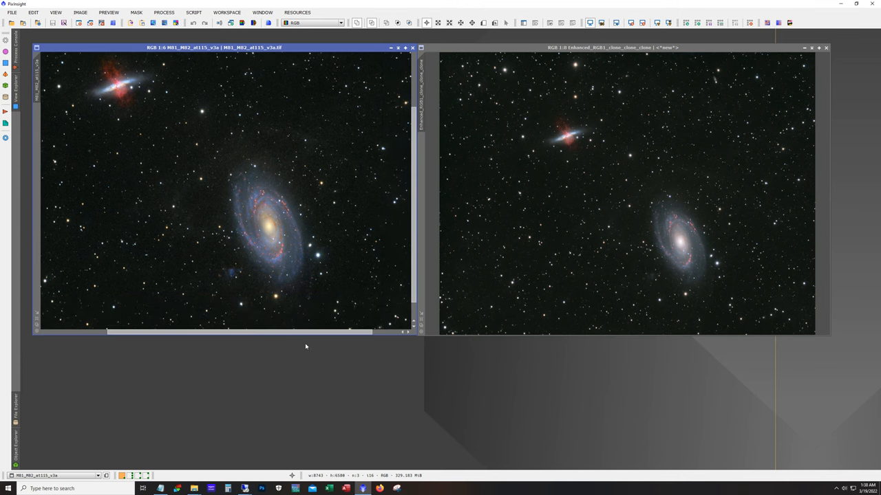
{"action": "mouse_move", "coordinate": [242, 236]}
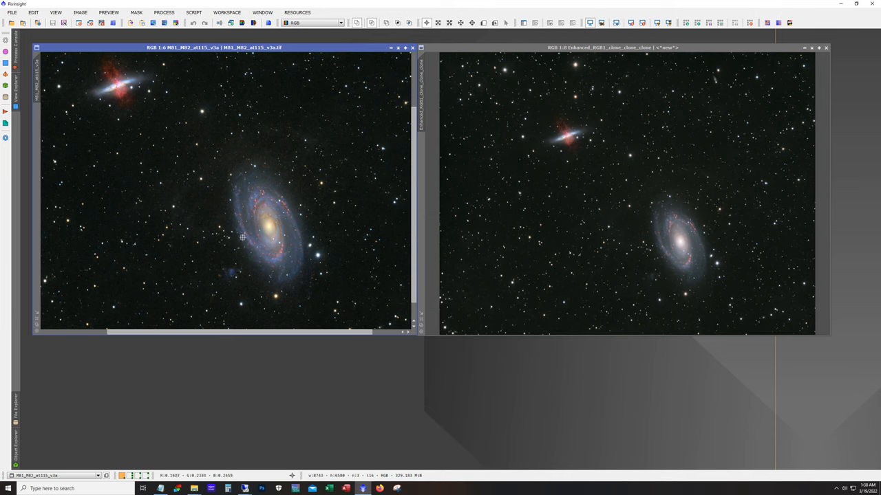
{"action": "mouse_move", "coordinate": [358, 364]}
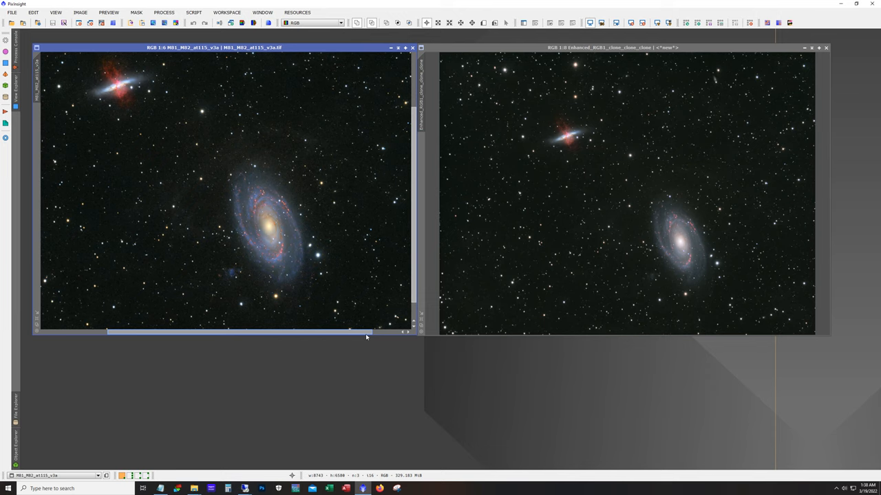
{"action": "mouse_move", "coordinate": [688, 179]}
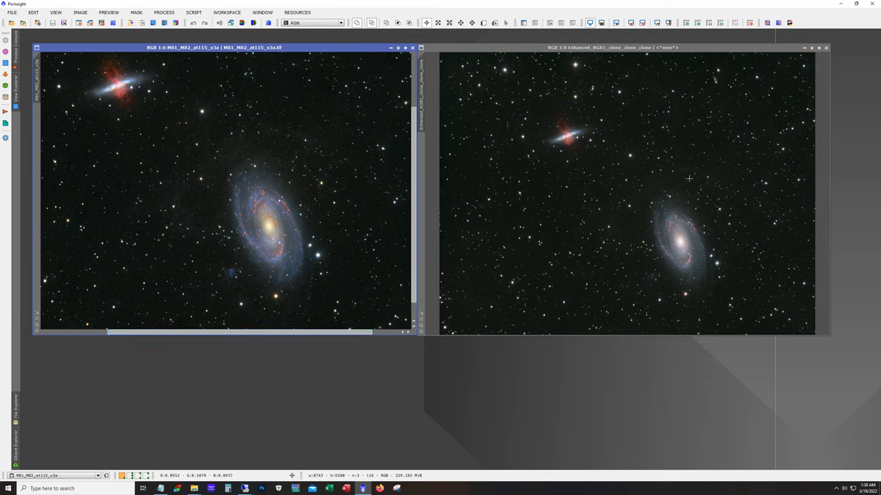
{"action": "mouse_move", "coordinate": [674, 185]}
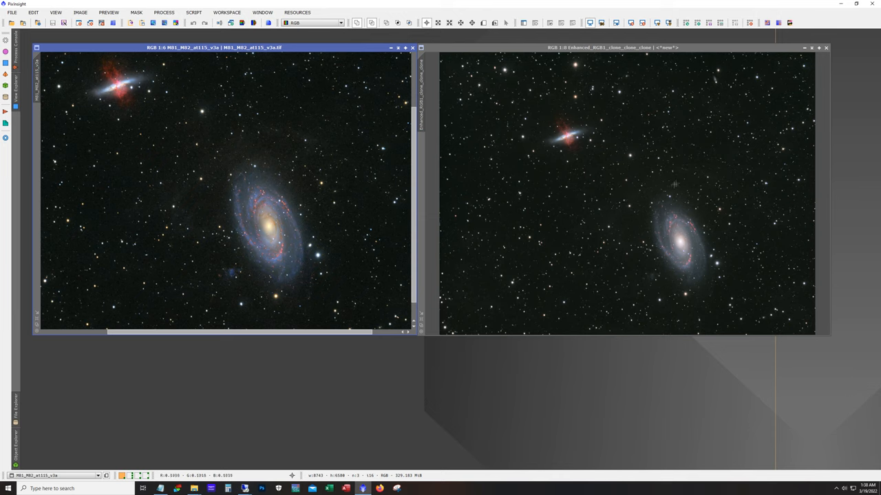
{"action": "mouse_move", "coordinate": [686, 180]}
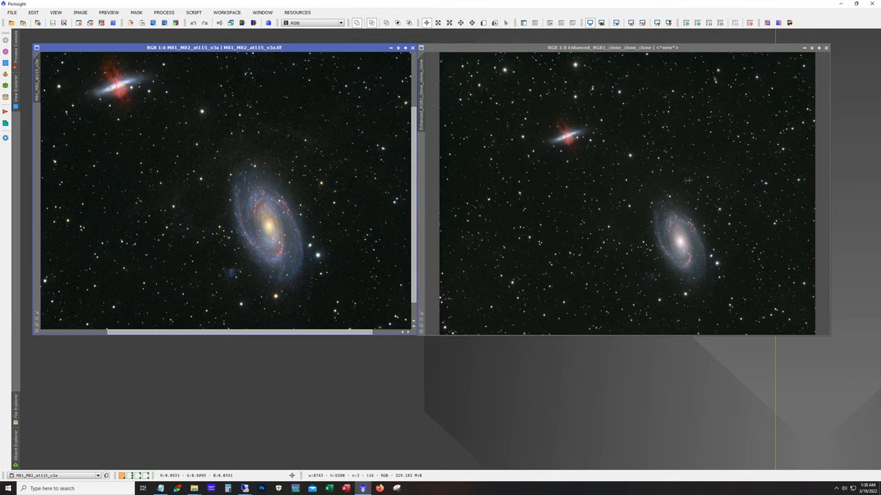
{"action": "mouse_move", "coordinate": [261, 149]}
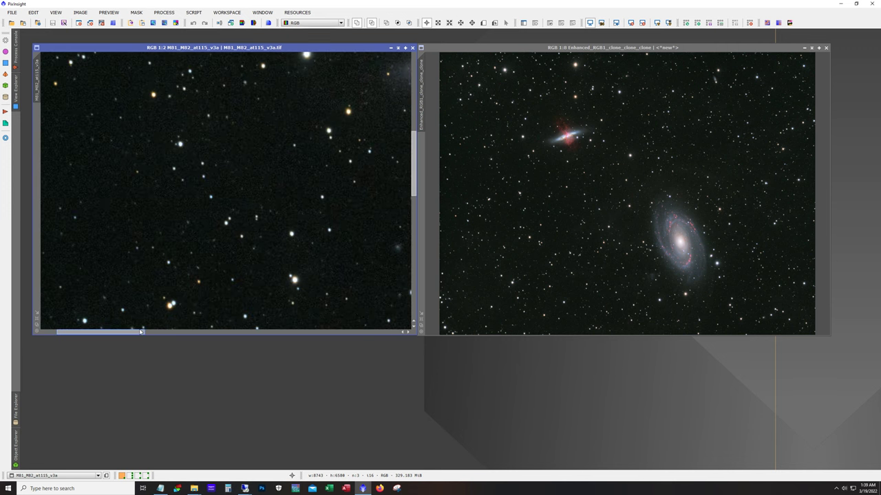
Pan the left image to M81's core, zoom in, and move along its outer spiral arm.
{"action": "left_click_drag", "start_coordinate": [140, 332], "coordinate": [250, 337]}
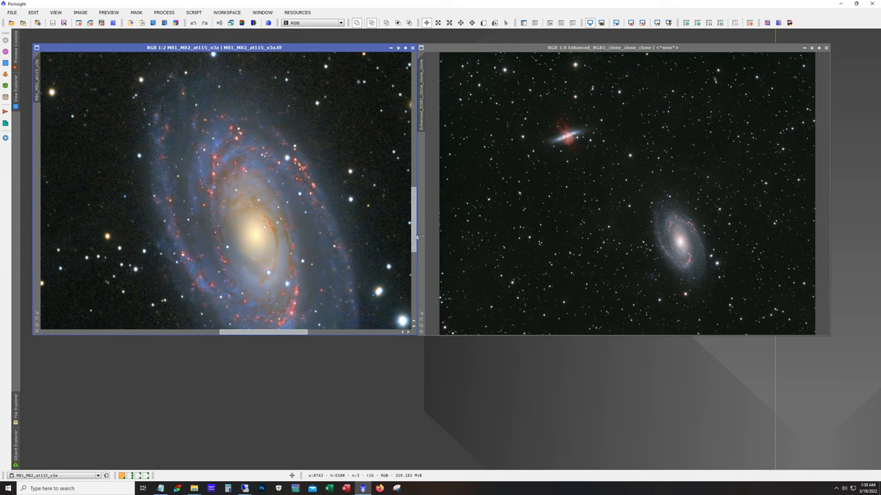
{"action": "scroll", "scroll_direction": "up", "scroll_amount": 3}
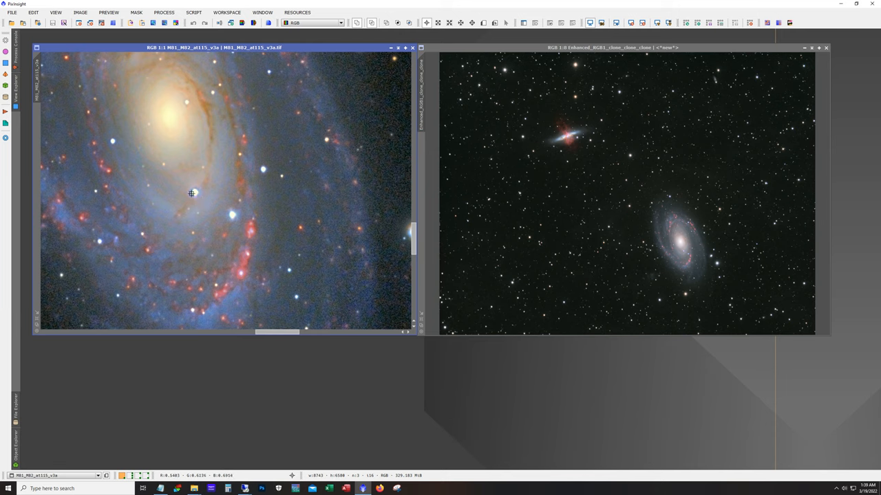
{"action": "mouse_move", "coordinate": [272, 201]}
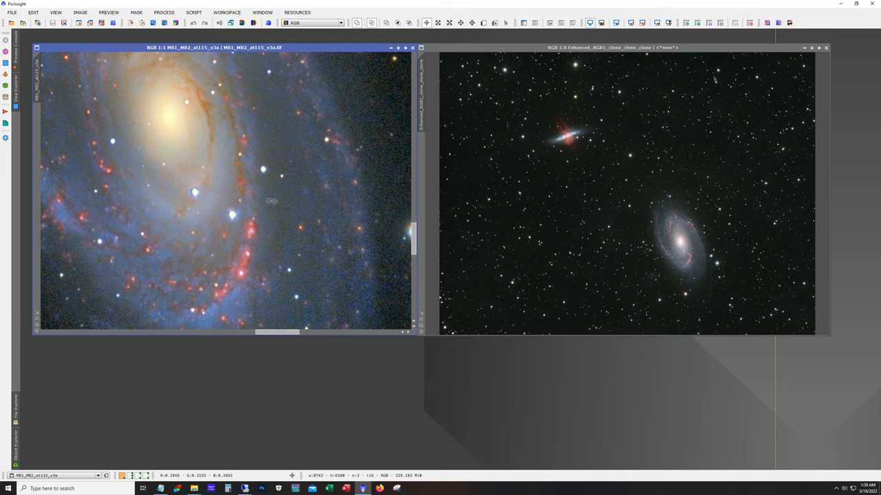
{"action": "mouse_move", "coordinate": [297, 220]}
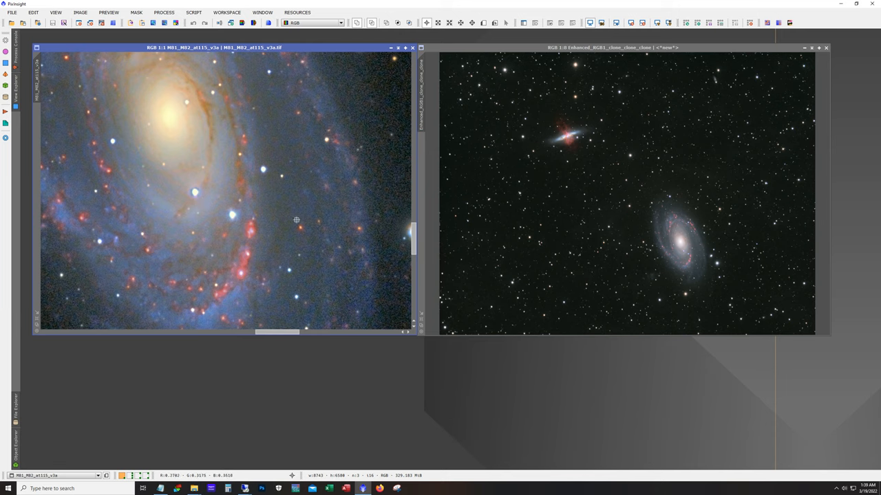
{"action": "mouse_move", "coordinate": [295, 220]}
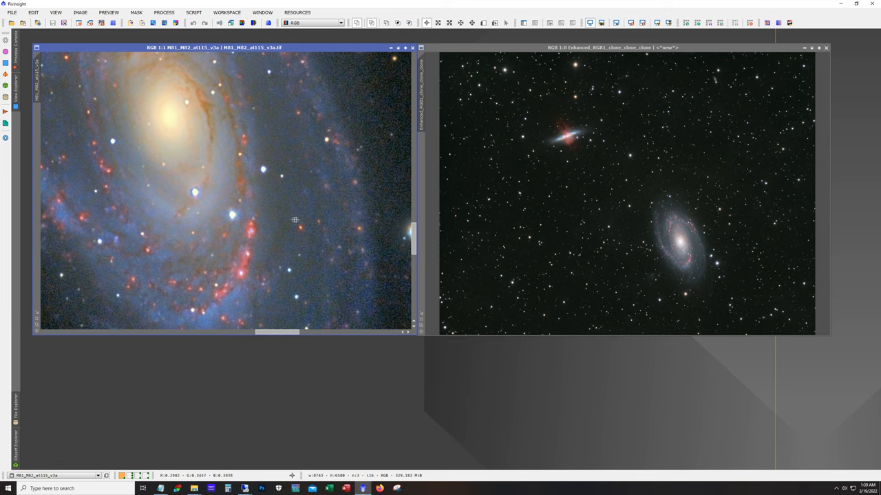
{"action": "mouse_move", "coordinate": [191, 190]}
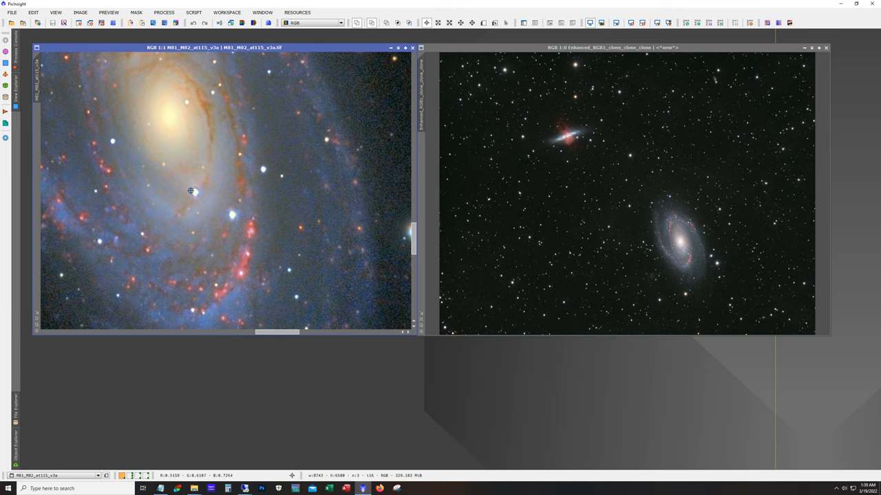
{"action": "mouse_move", "coordinate": [227, 212]}
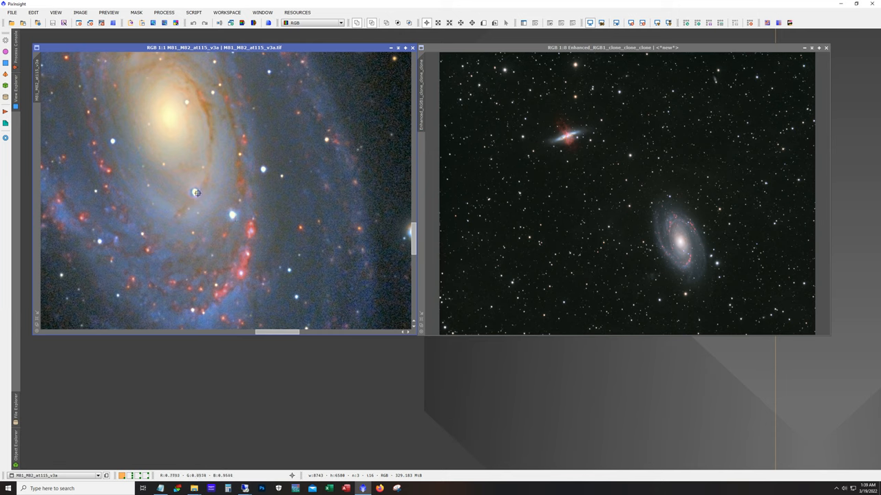
{"action": "mouse_move", "coordinate": [193, 196]}
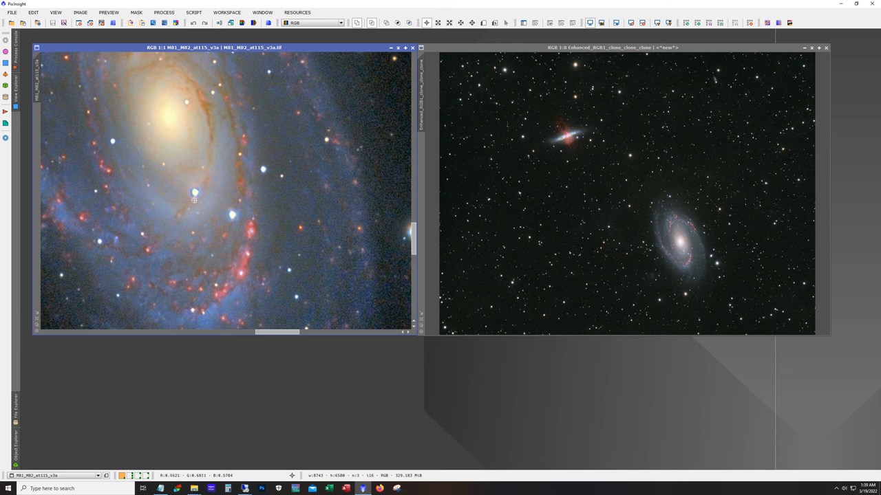
{"action": "left_click_drag", "start_coordinate": [275, 331], "coordinate": [250, 332]}
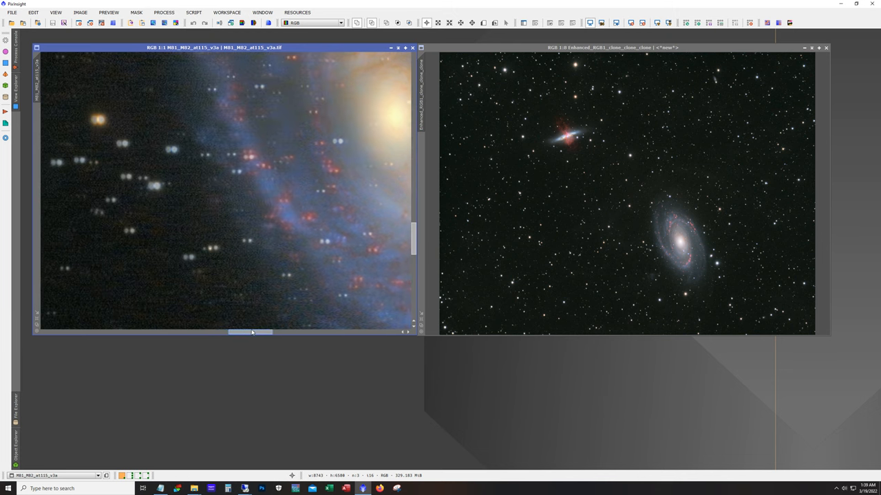